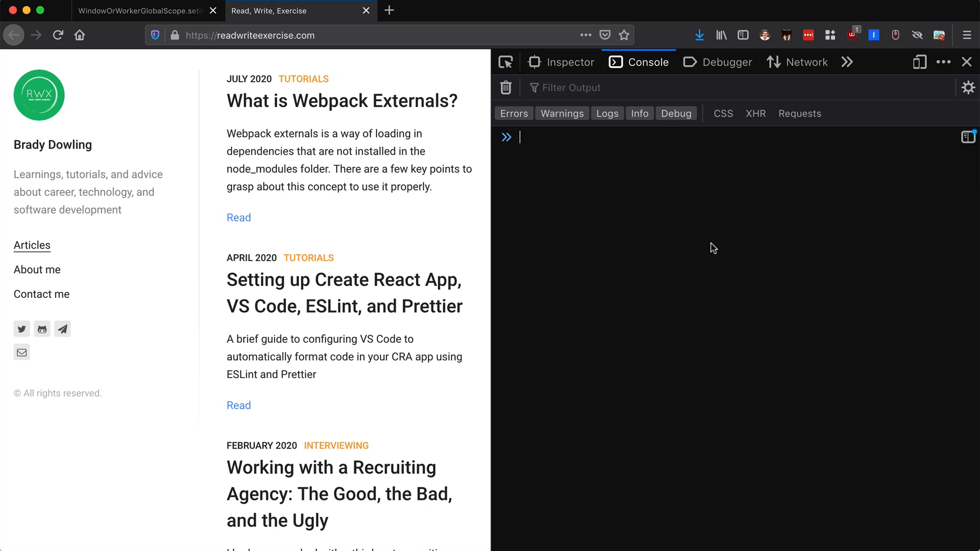
- Read the setInterval documentation page, highlighting the delay parameter in its syntax
left_click(140, 11)
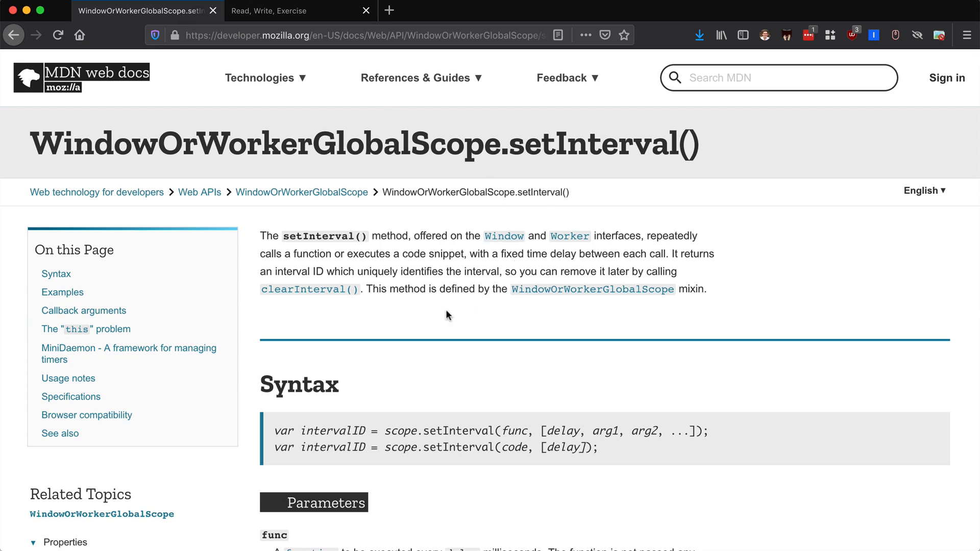
mouse_move(465, 327)
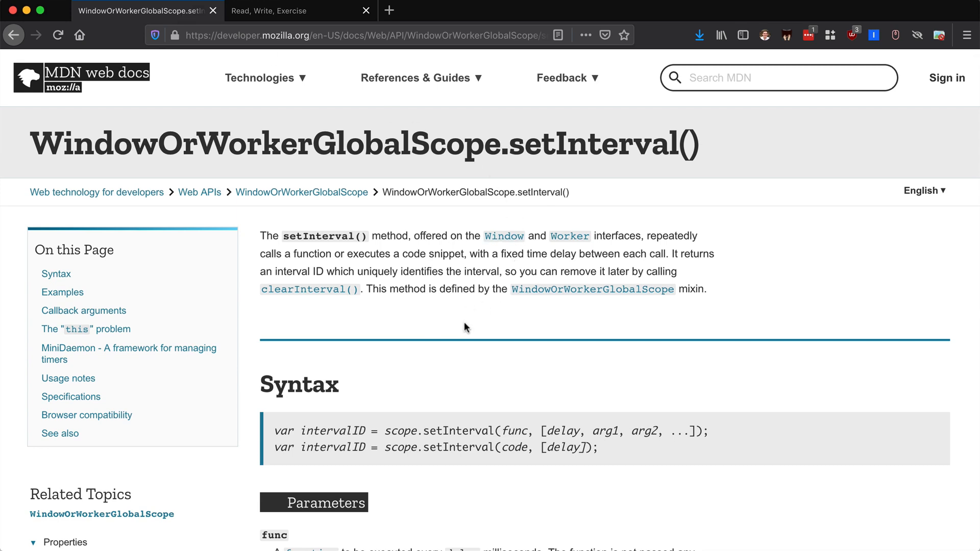
scroll("down", 3)
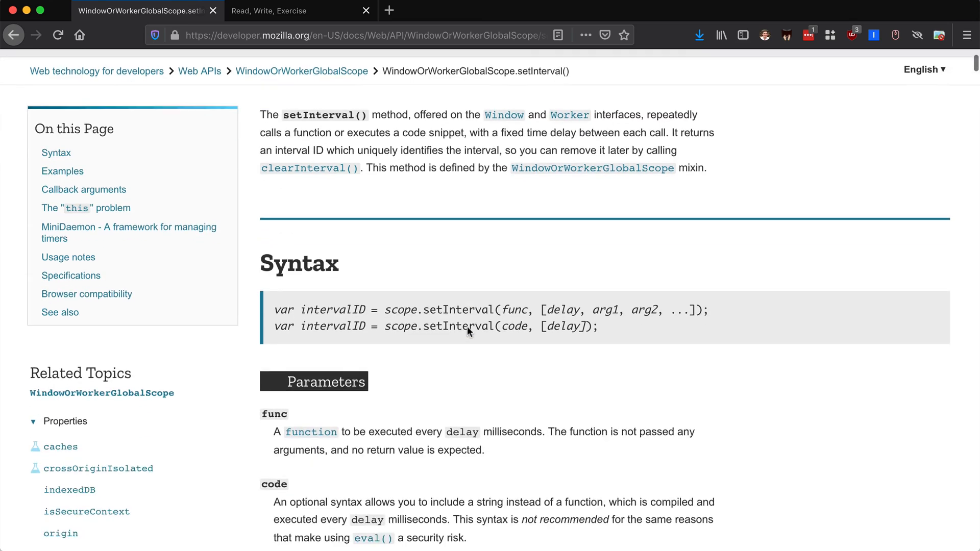
double_click(457, 288)
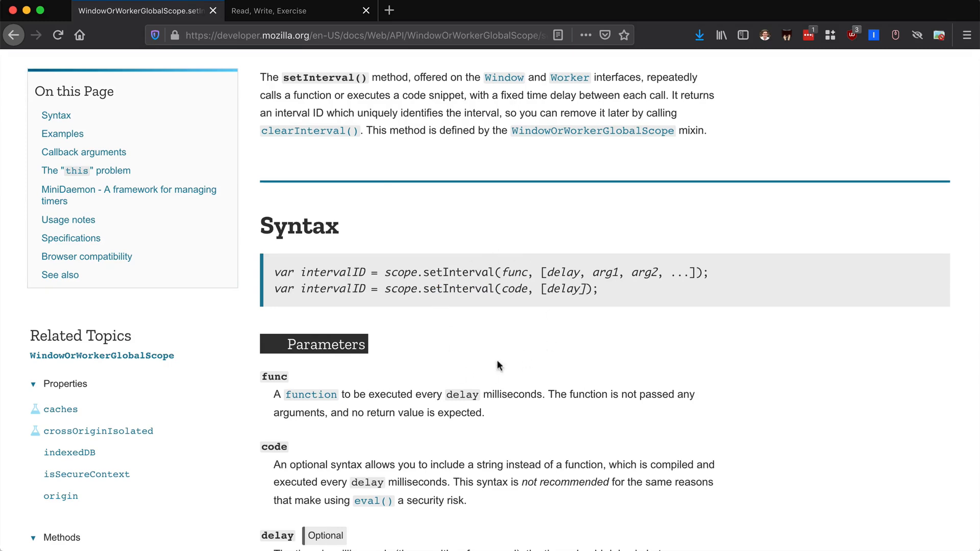
mouse_move(499, 288)
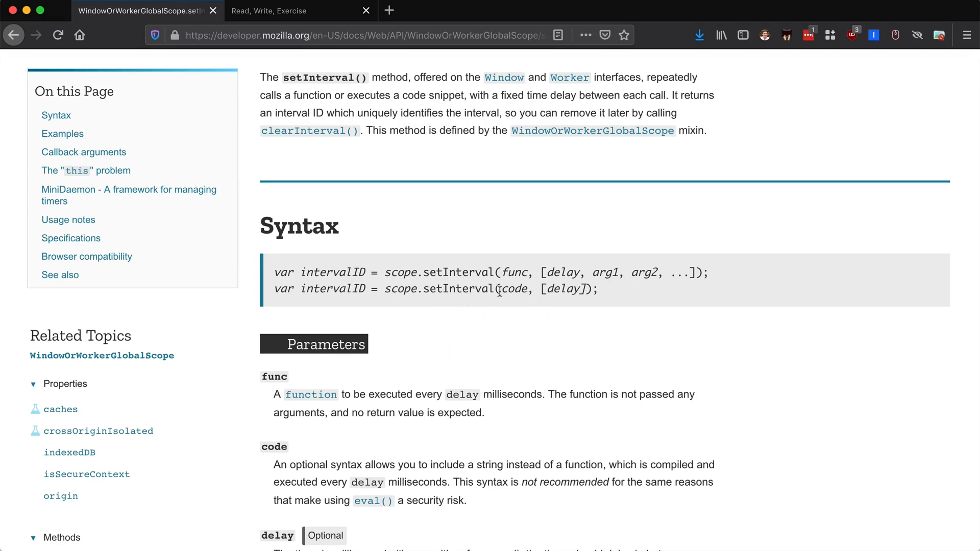
double_click(515, 272)
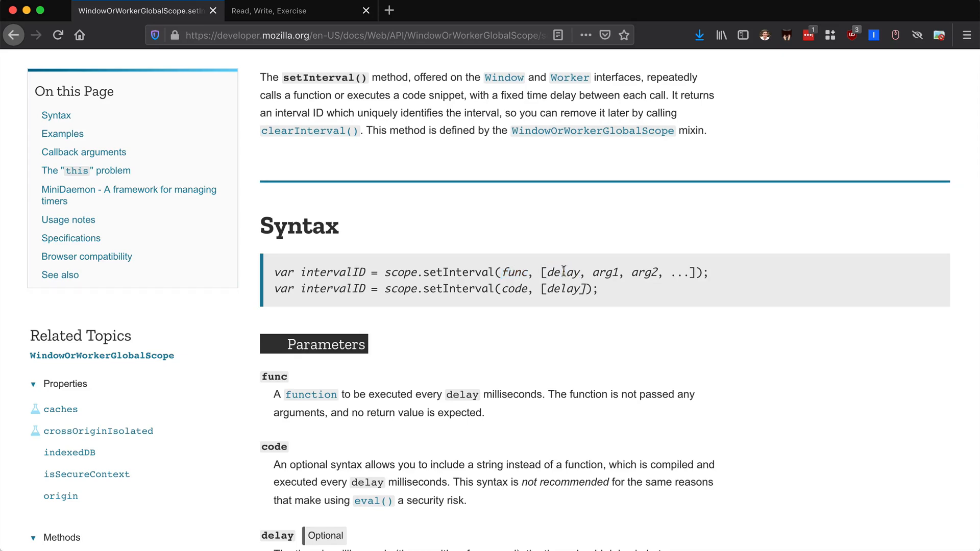
double_click(562, 272)
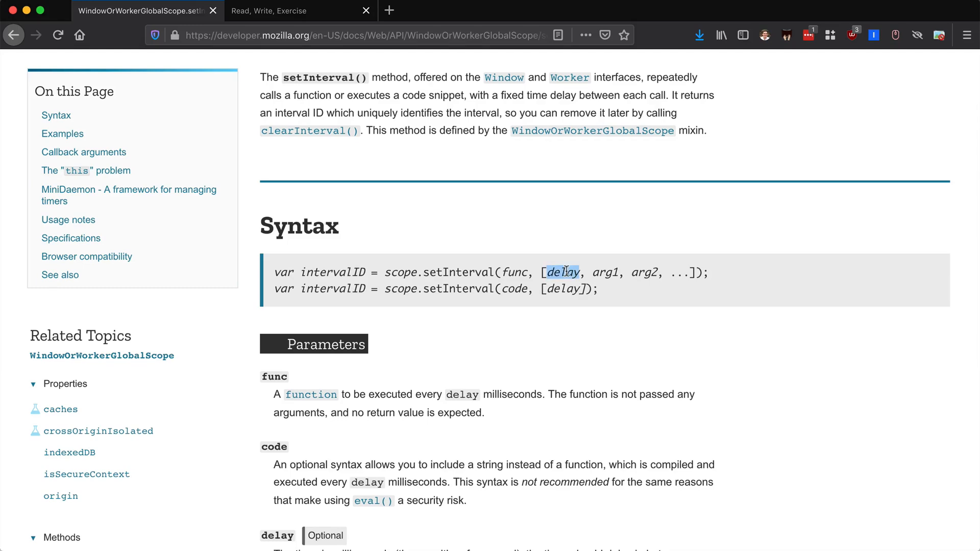
scroll("down", 3)
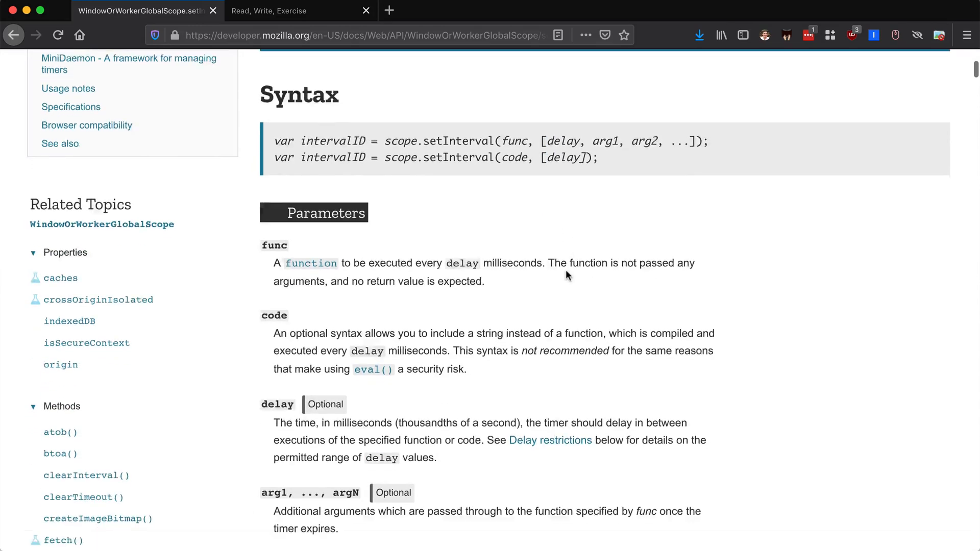
scroll("down", 3)
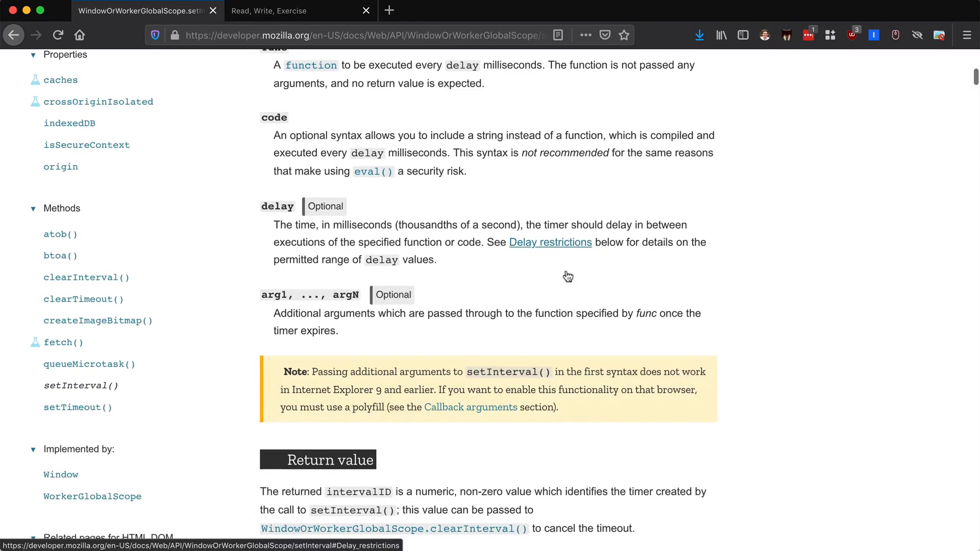
scroll("down", 3)
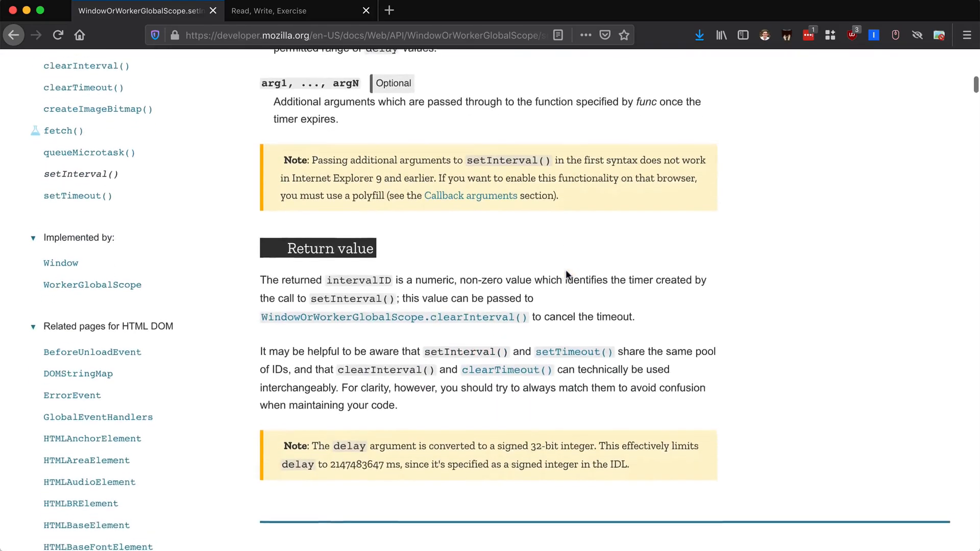
scroll("down", 3)
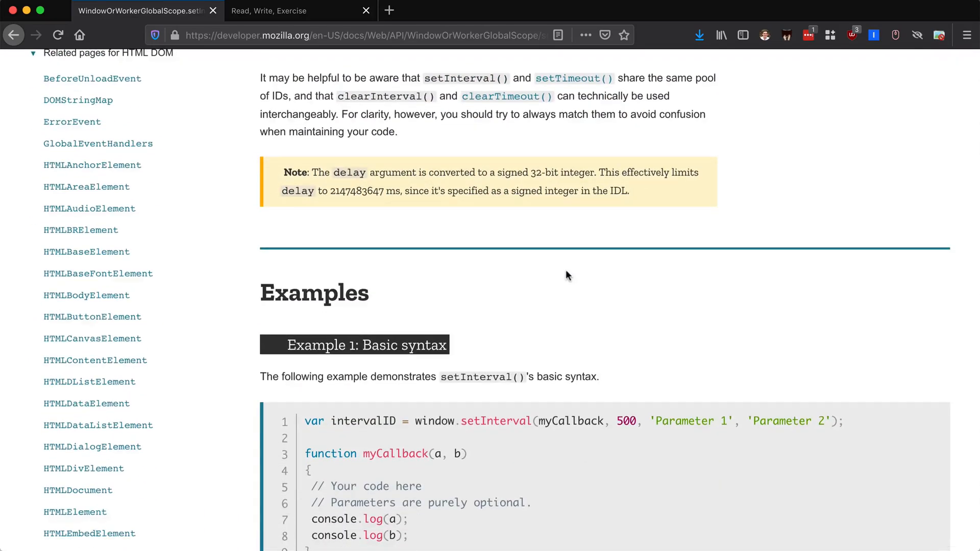
scroll("down", 3)
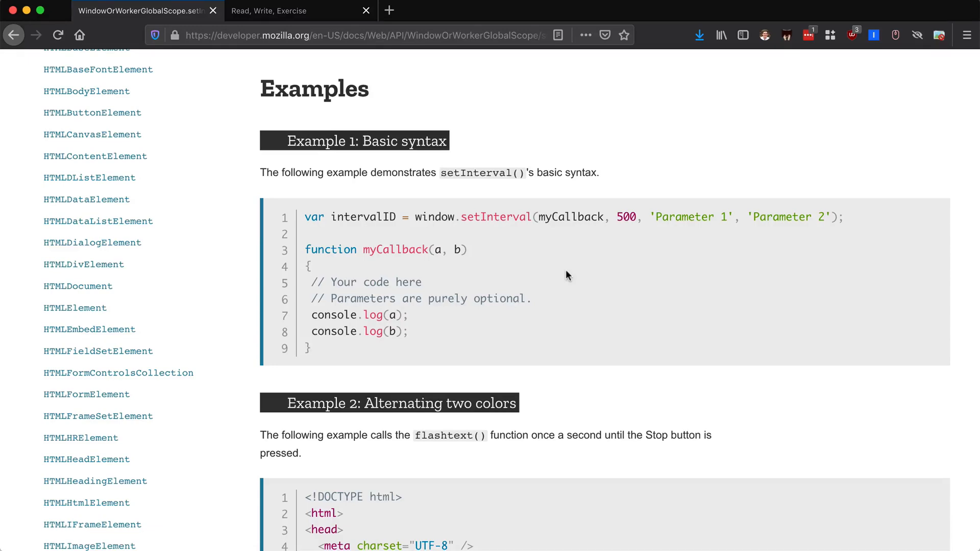
double_click(625, 217)
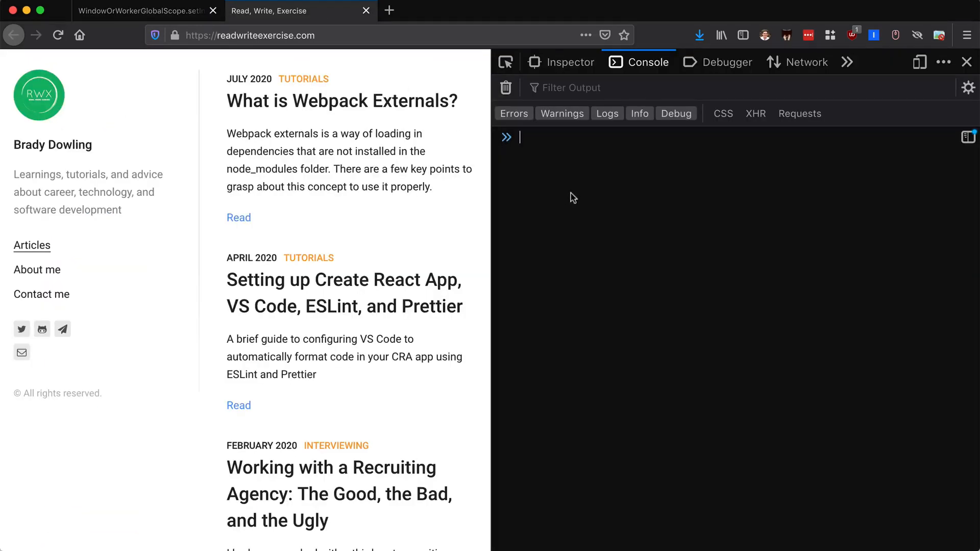
- Run let myInterval = setInterval(() => { console.log('ran it'); }, 300) in the Console
type("setInterval")
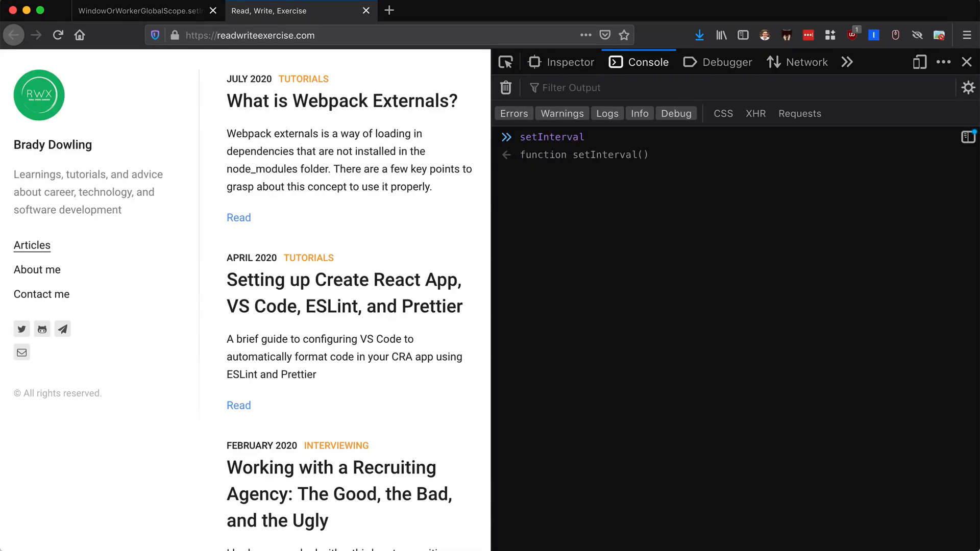
type("let")
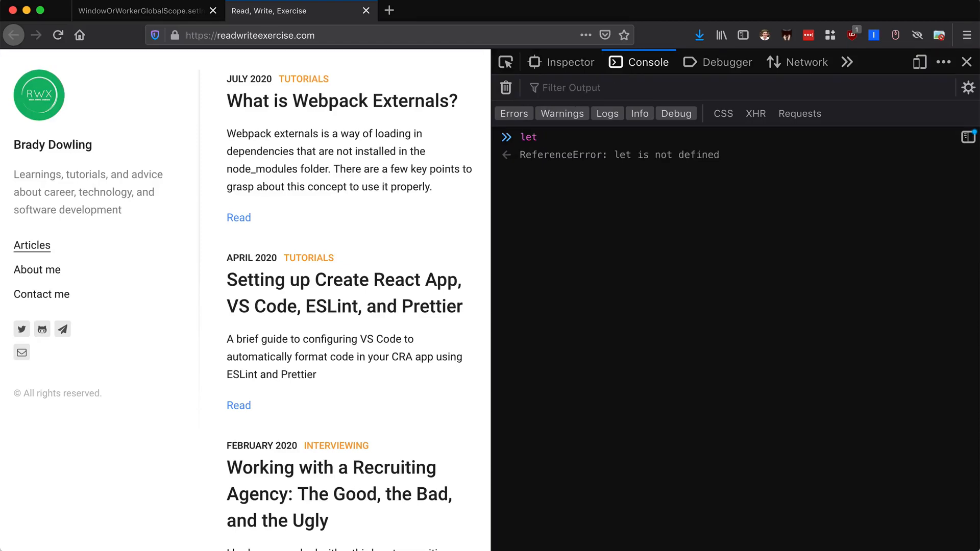
type("myVar")
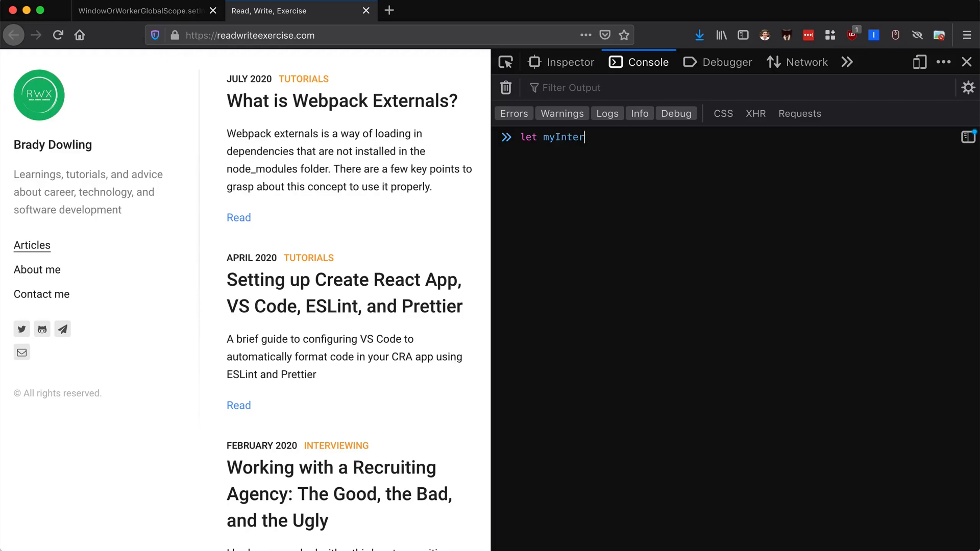
type("val =")
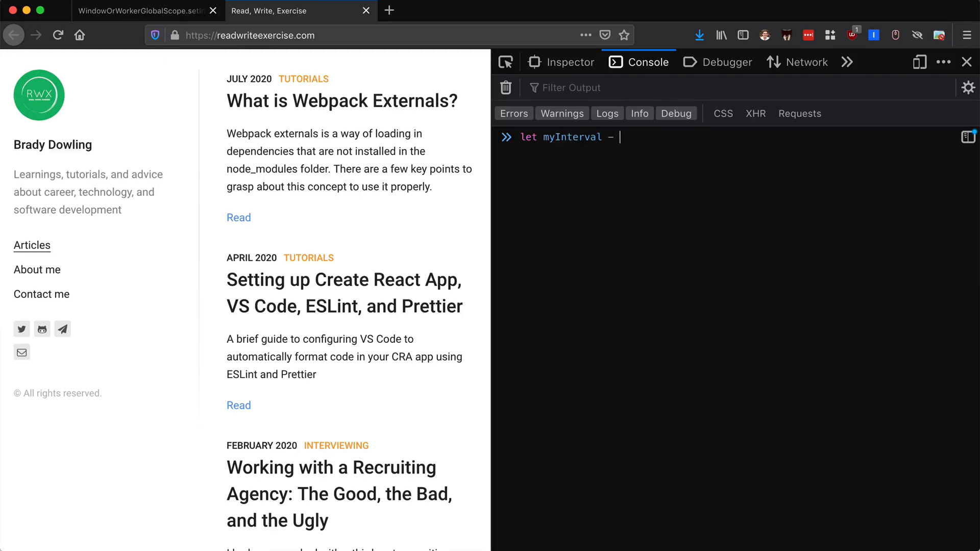
type("=")
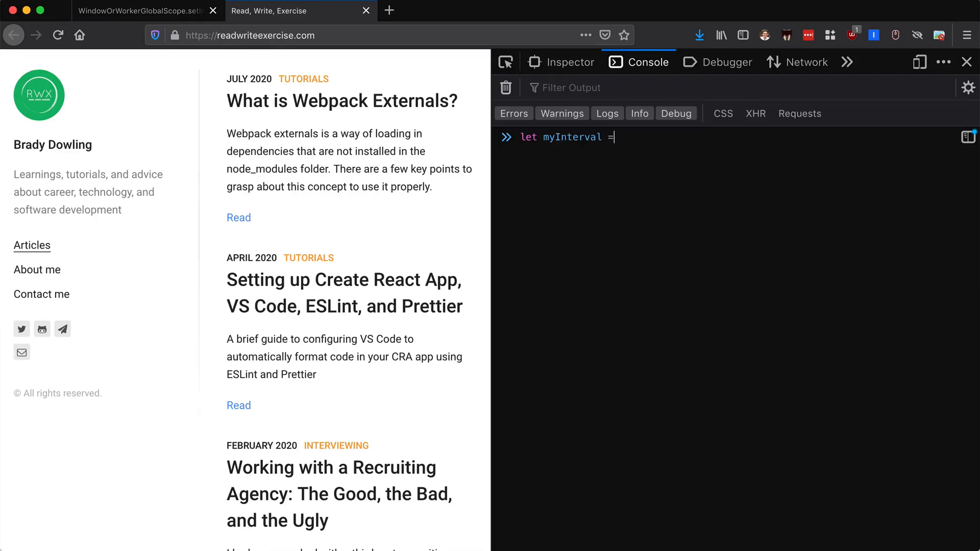
type("setInterval")
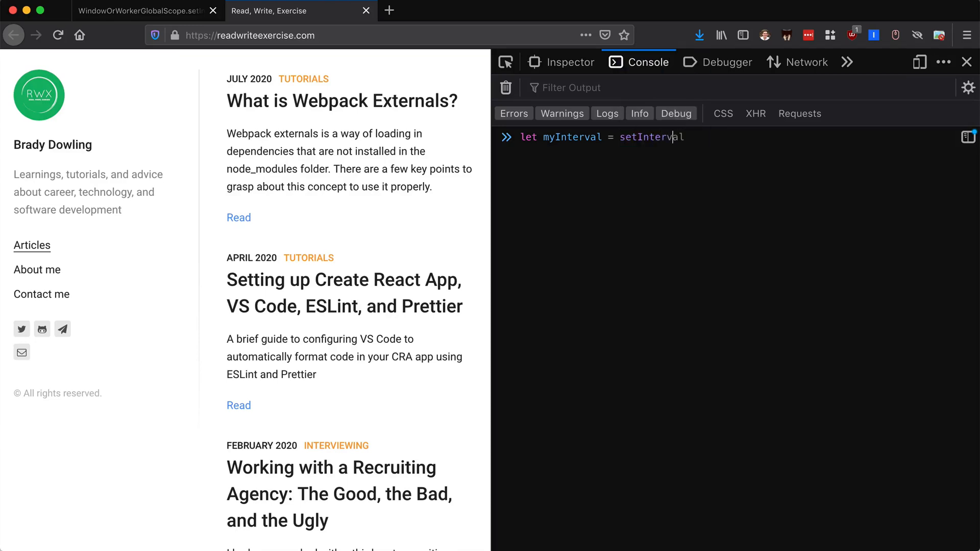
type("()")
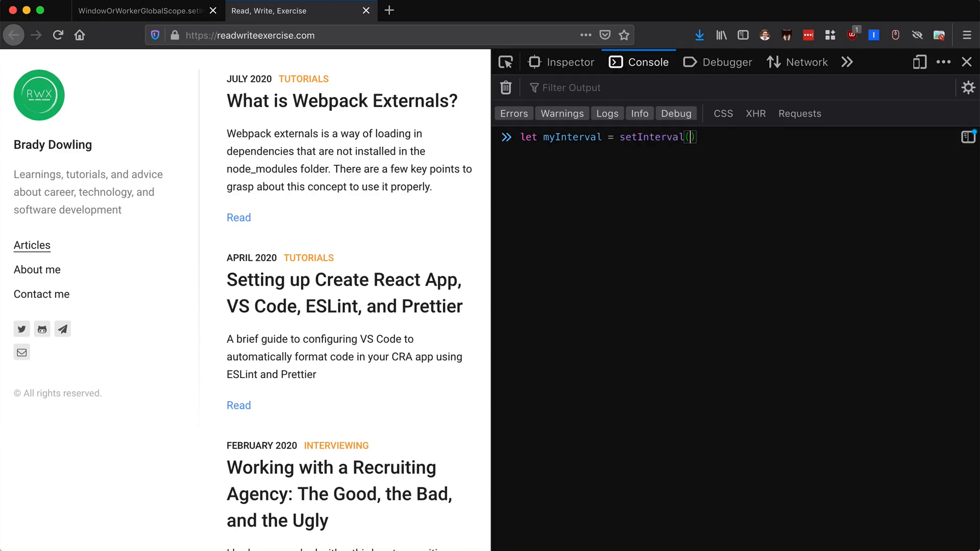
type("() => {})")
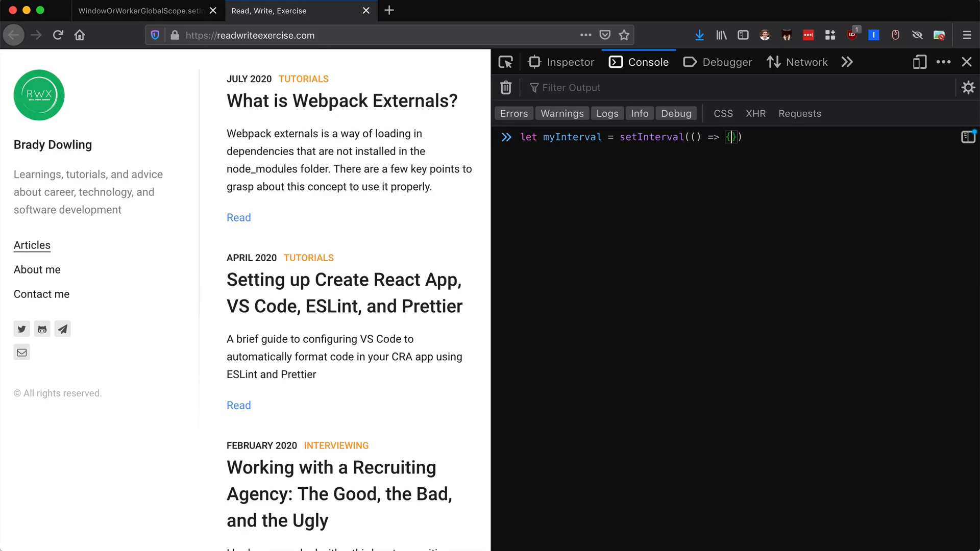
type("console")
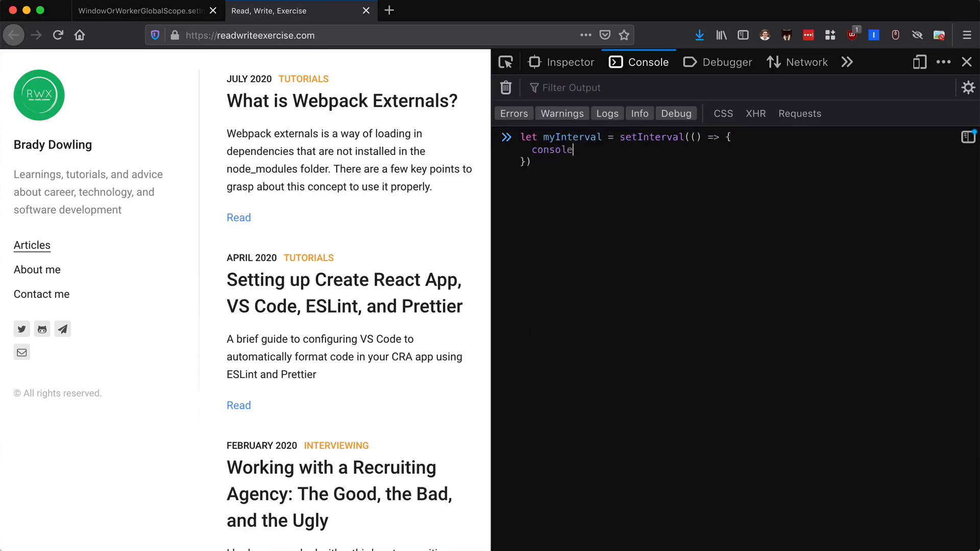
type(".log('')")
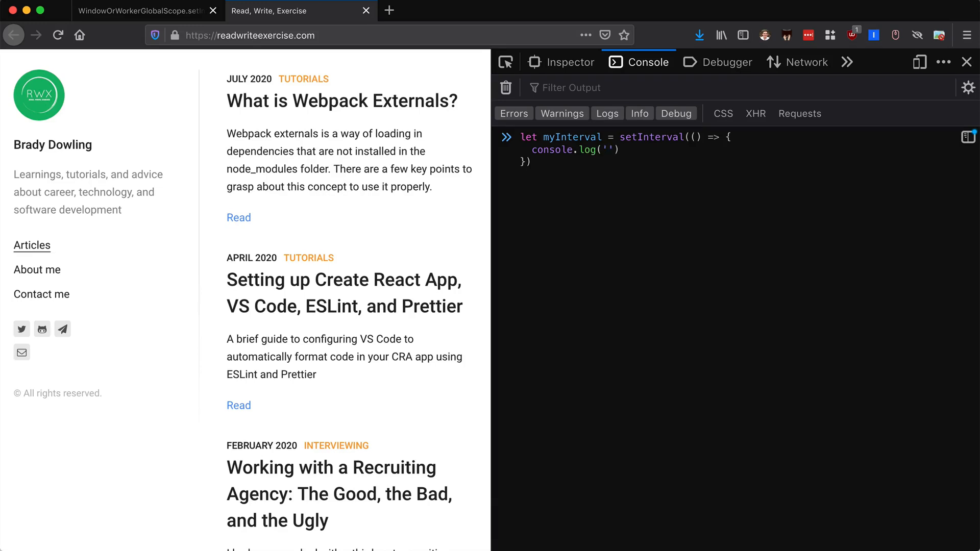
type("ran it")
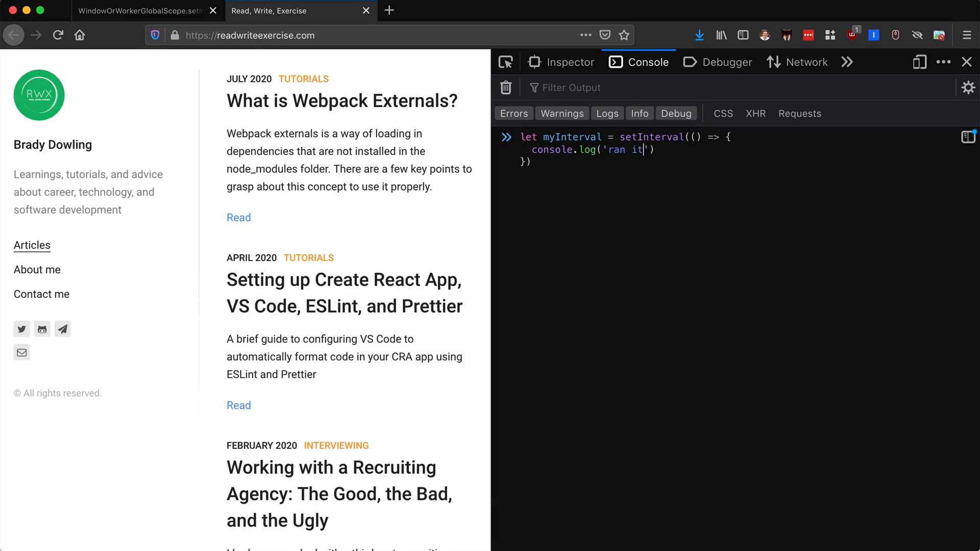
type(";")
left_click(534, 161)
type(", ")
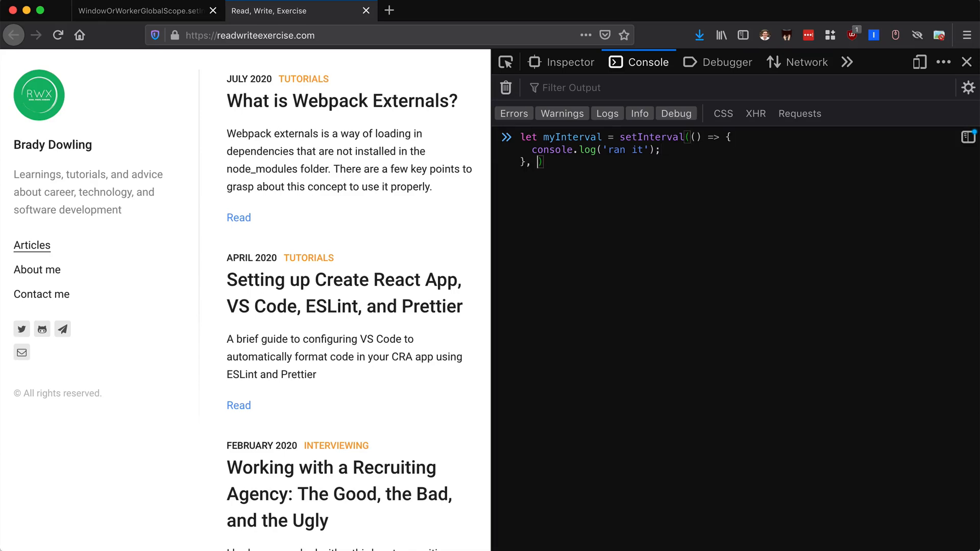
type("300")
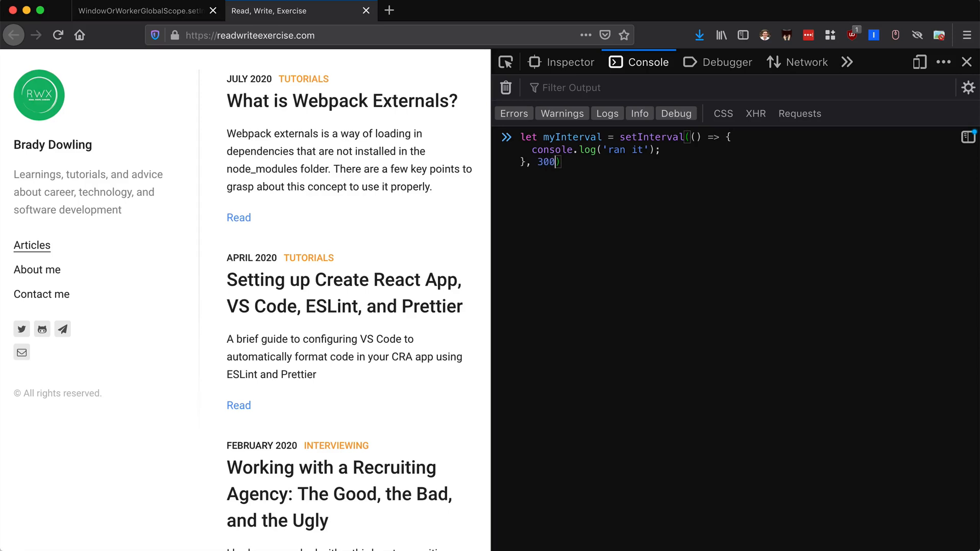
key("Enter")
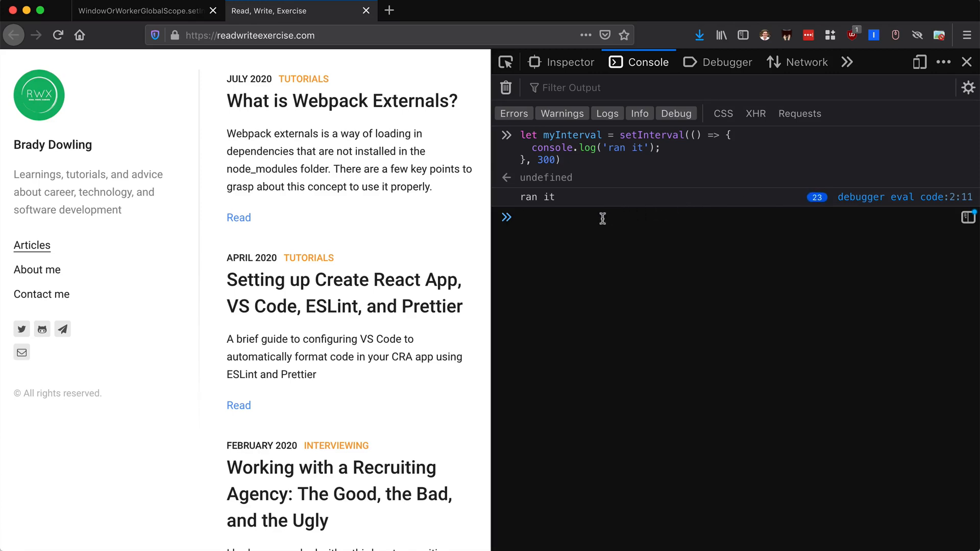
- Clear the 300 ms interval, then try redeclaring myInterval with let
type("clearInterval")
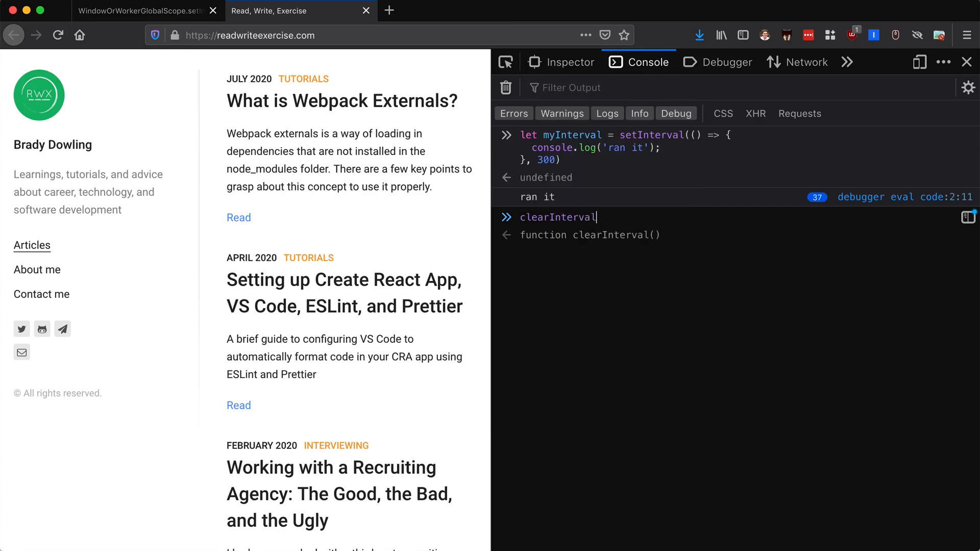
type("(my")
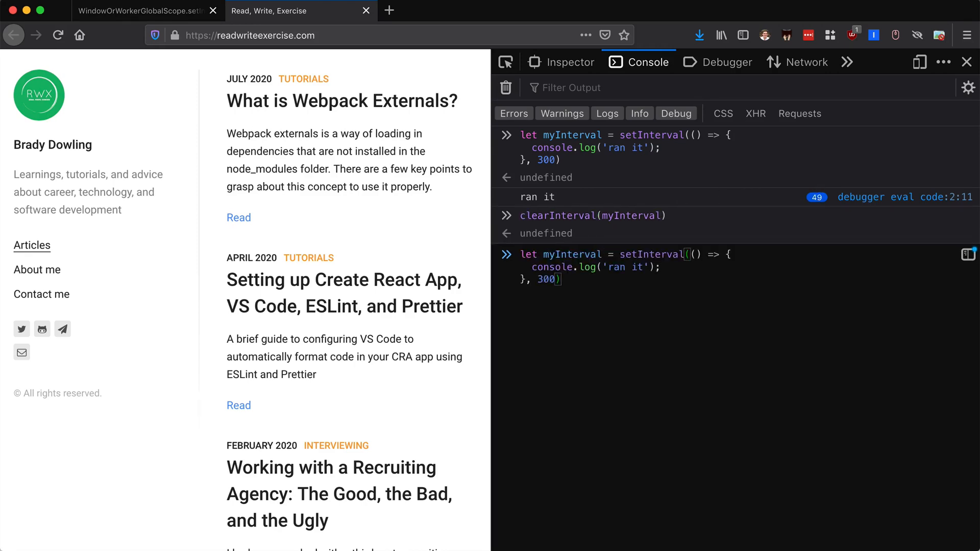
type("0")
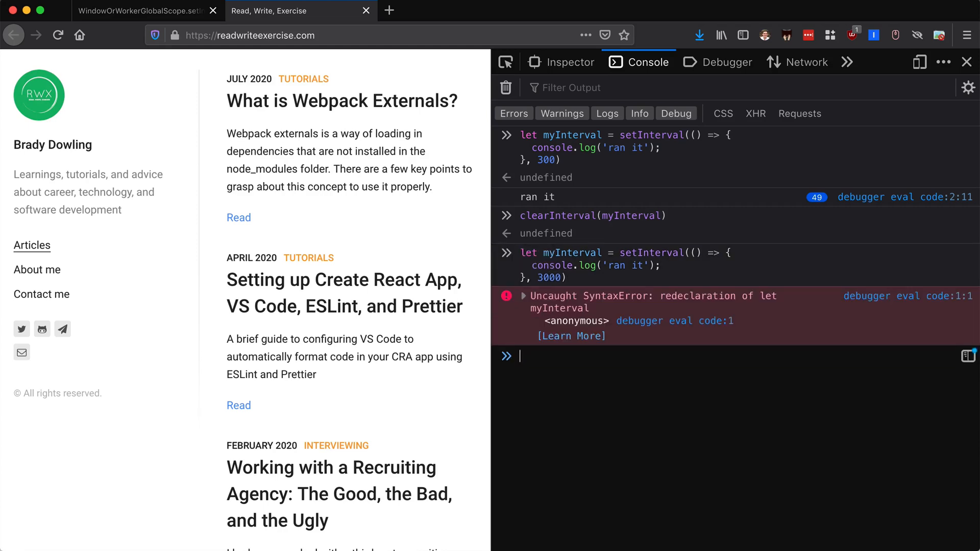
type("let myInterval = setInterval(() => {")
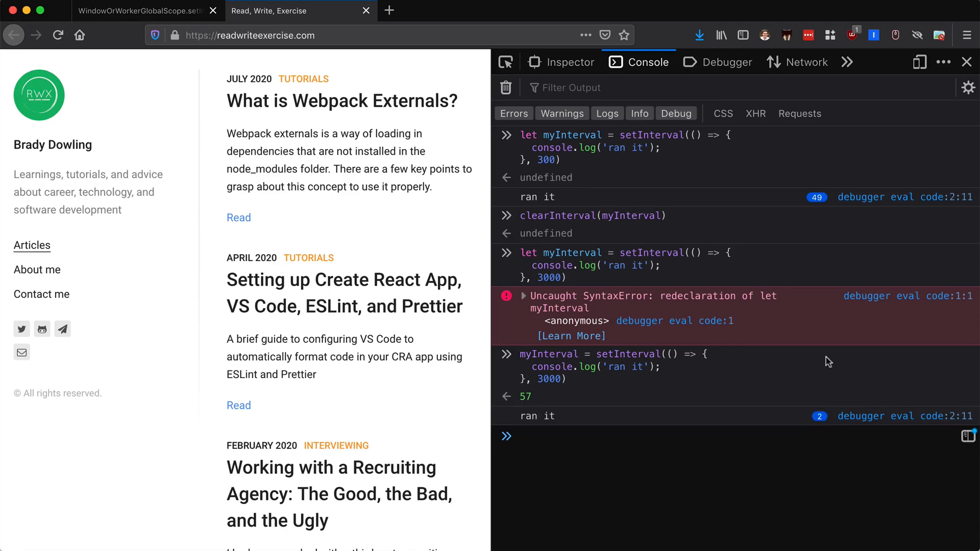
- Stop the 3000 ms replacement interval with clearInterval(myInterval)
left_click(587, 436)
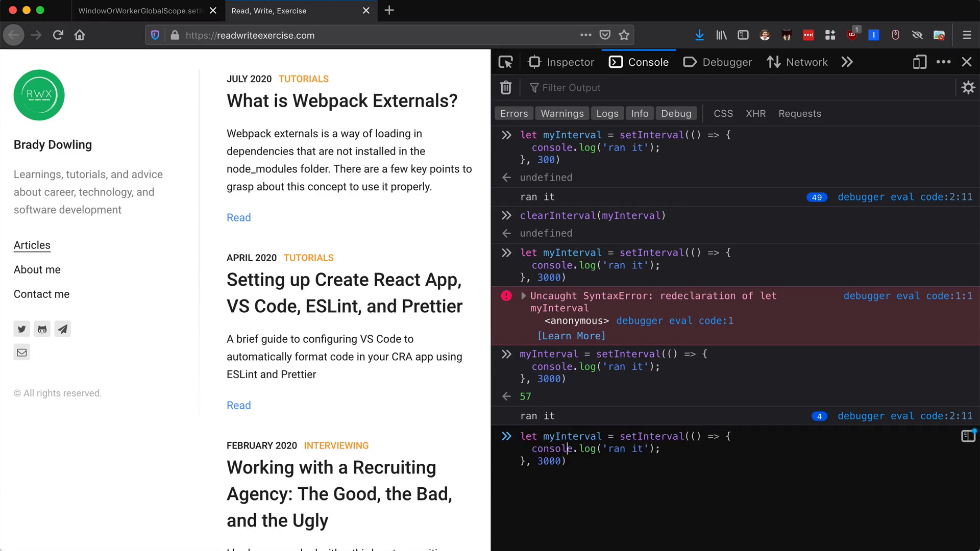
type("clearInterval(myInterval)")
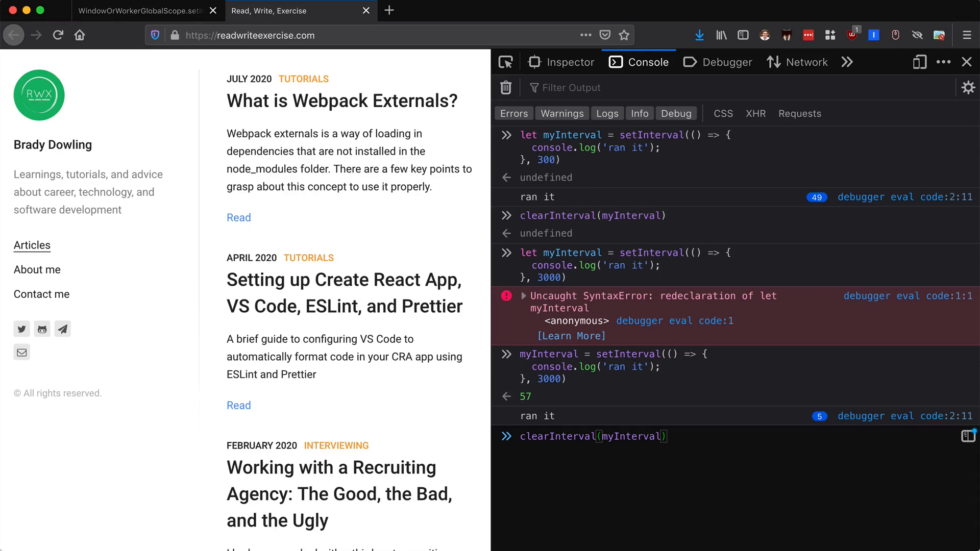
key("Enter")
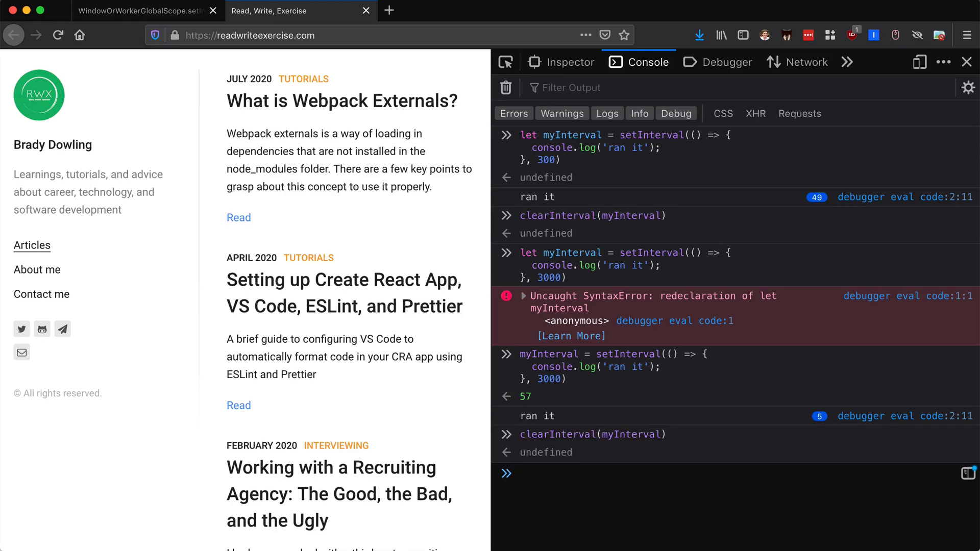
- Reassign myInterval to a no-delay setInterval logging 'ran it', then clear it
type("myInterval = setInterval(() => {")
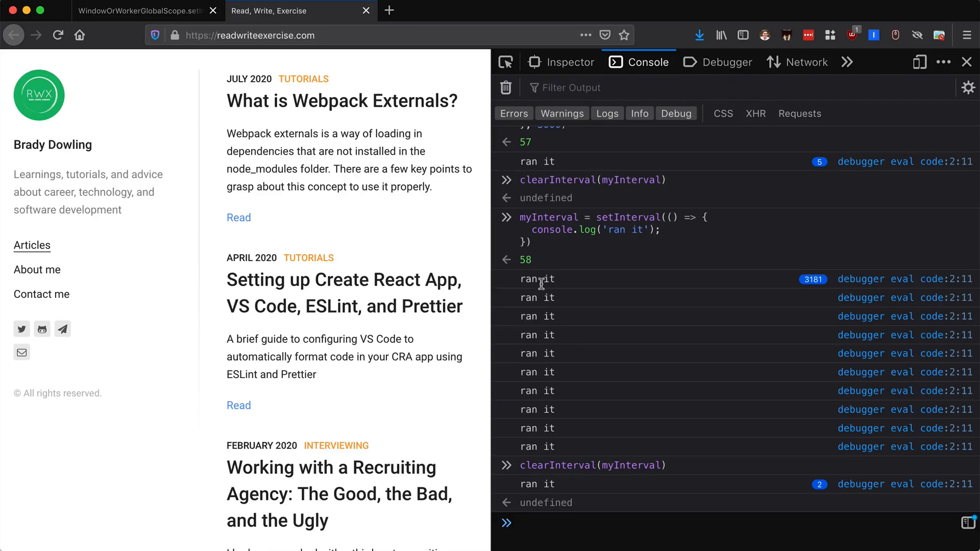
mouse_move(541, 450)
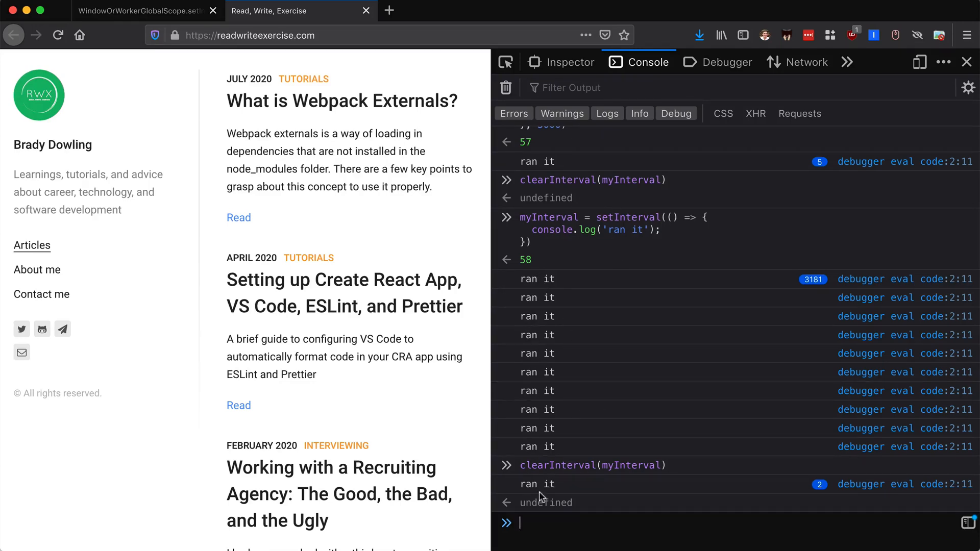
- Clear the console and start a timer with console.time('int'), shortening the label from 'interval'
left_click(506, 88)
type("console.l")
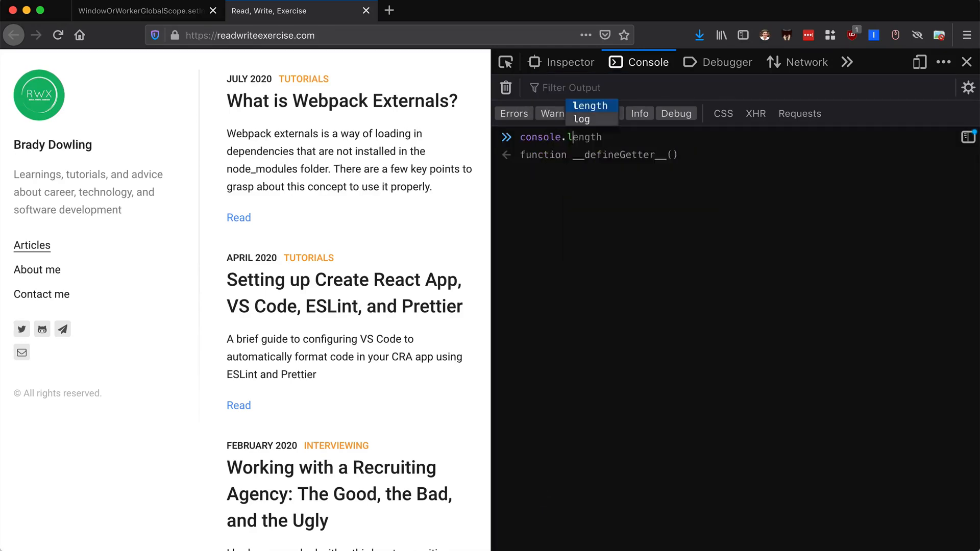
type("time('")
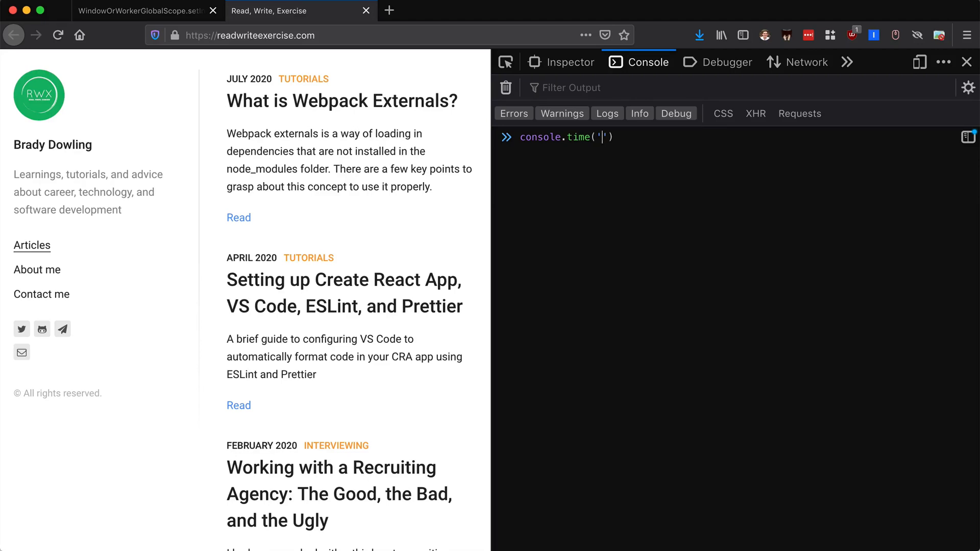
type("interval")
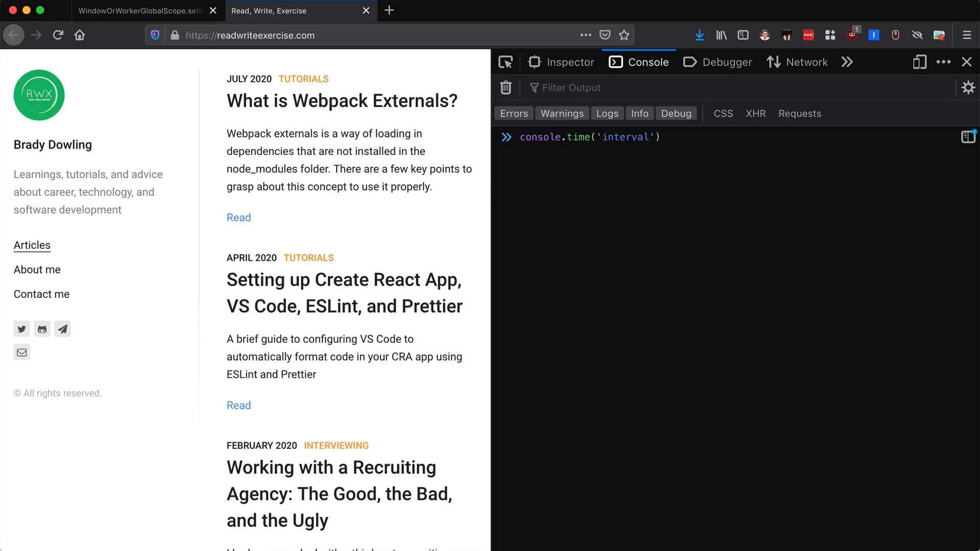
key("Backspace")
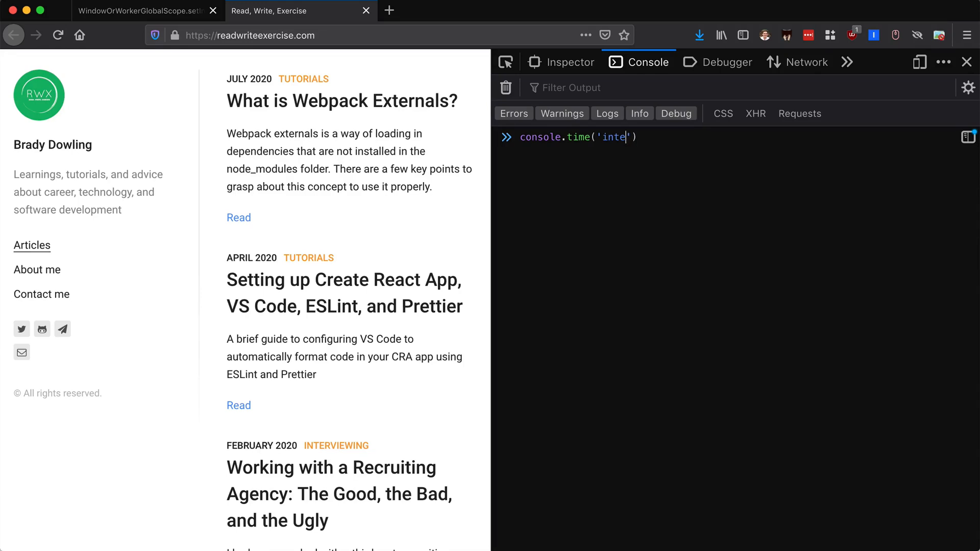
key("Backspace")
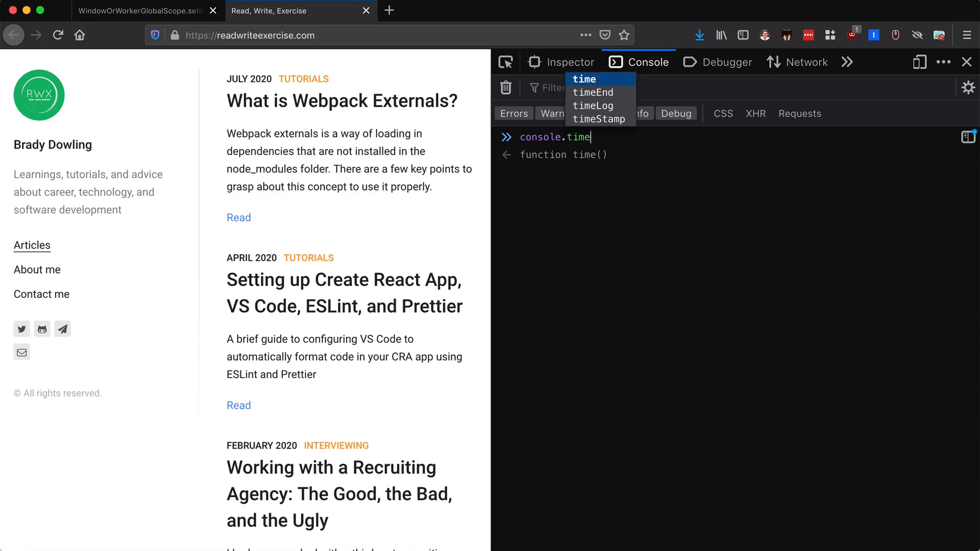
key("Down")
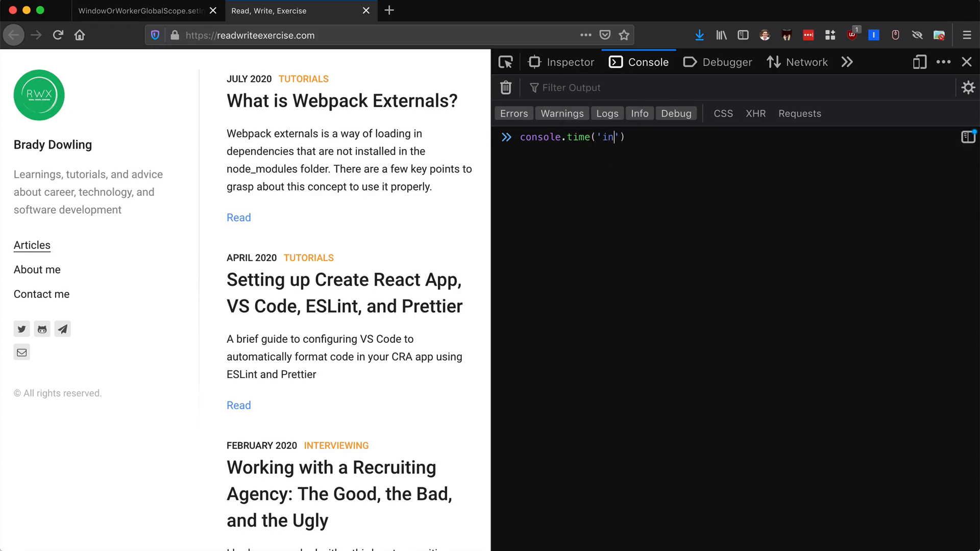
type("t")
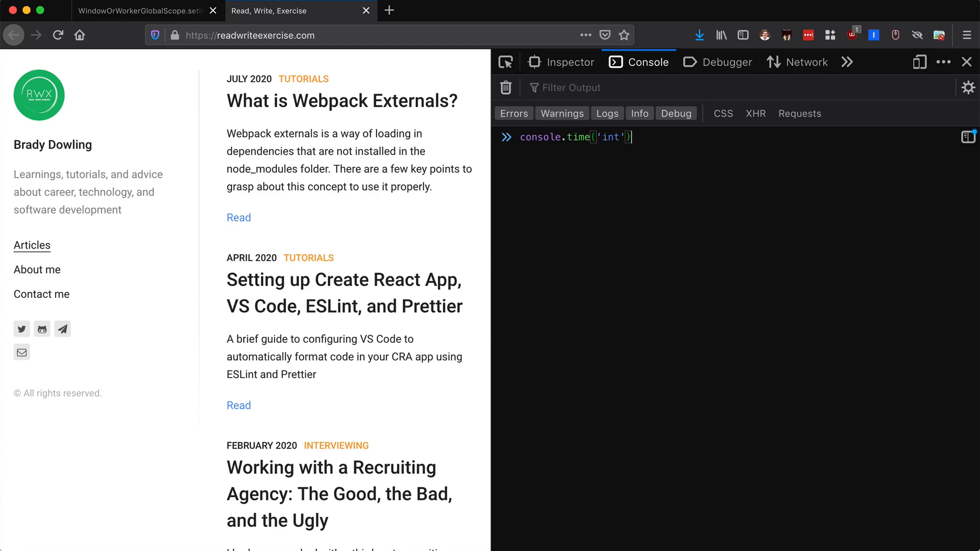
type("console")
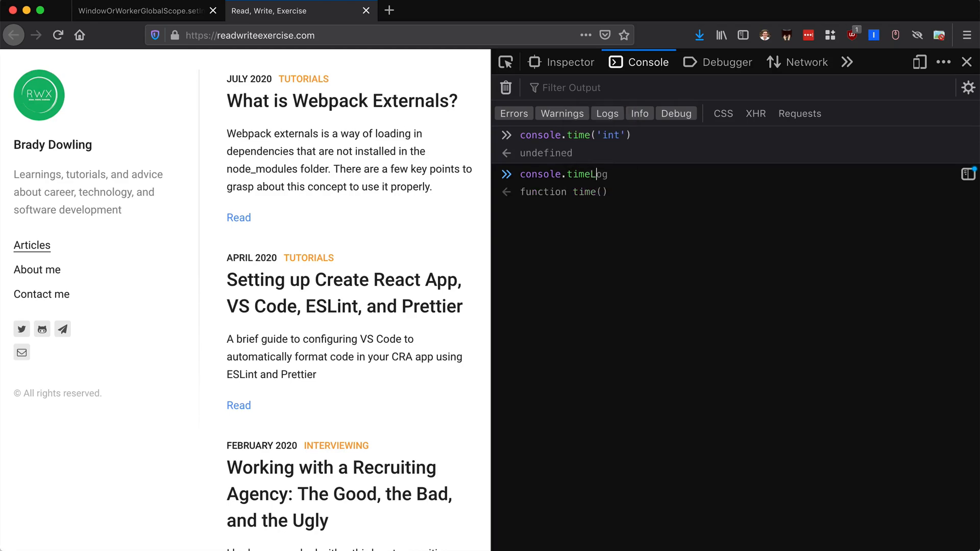
- Log the 'int' timer five times with console.timeLog('int'), from 13802ms to 29101ms
type("('int')")
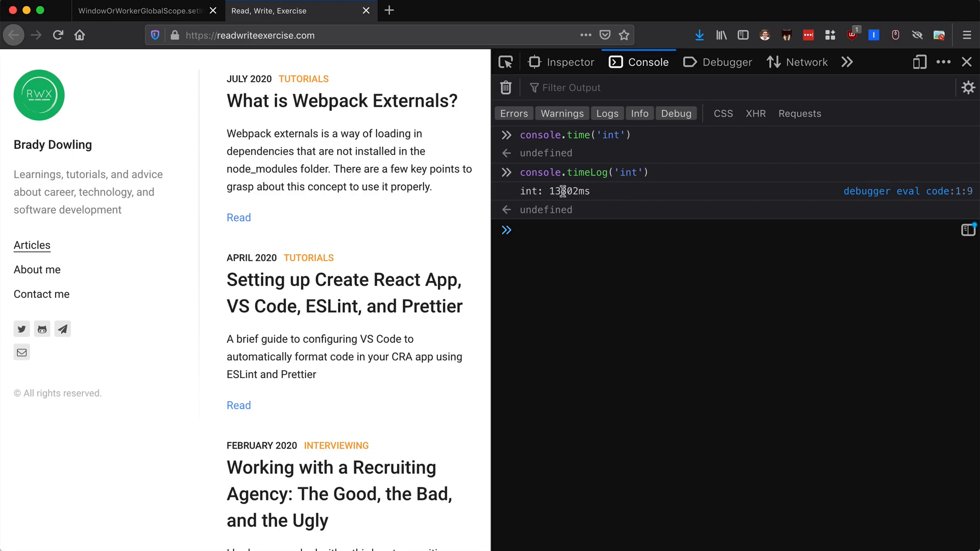
left_click(519, 229)
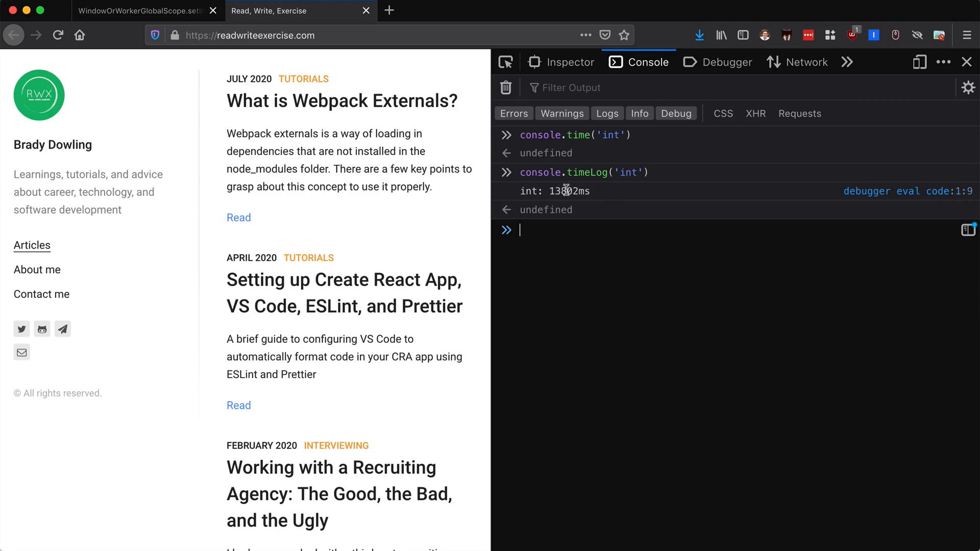
mouse_move(551, 232)
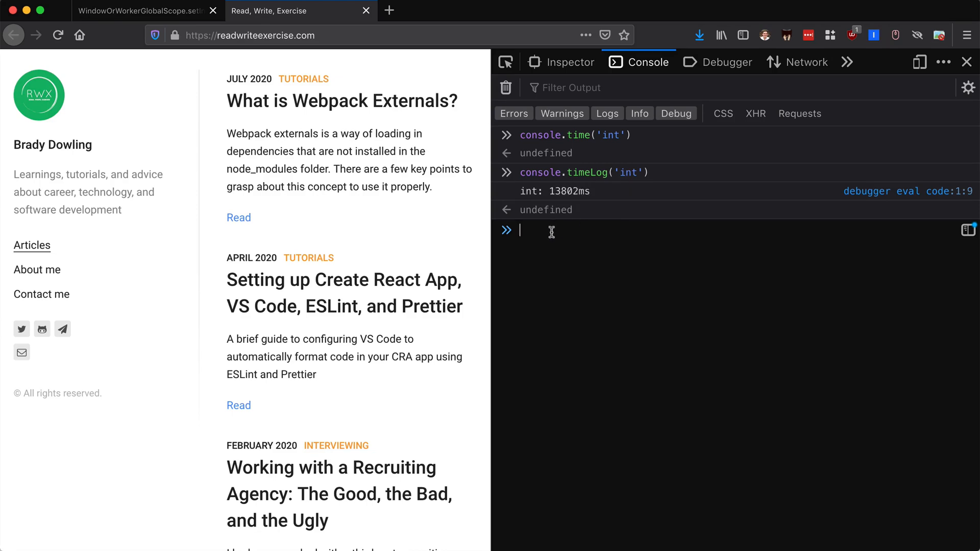
type("console.timeLog('int')")
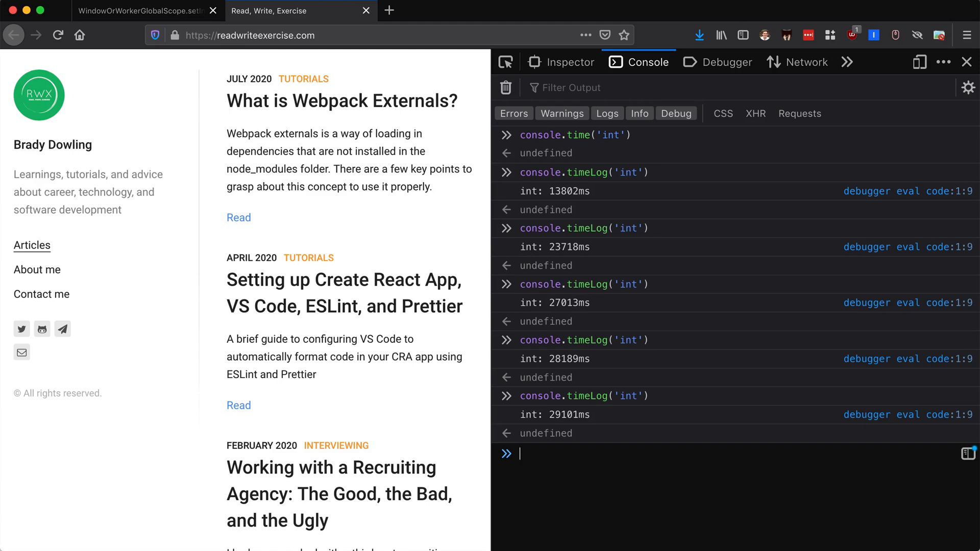
left_click(506, 87)
type("console.timeEnd('int')")
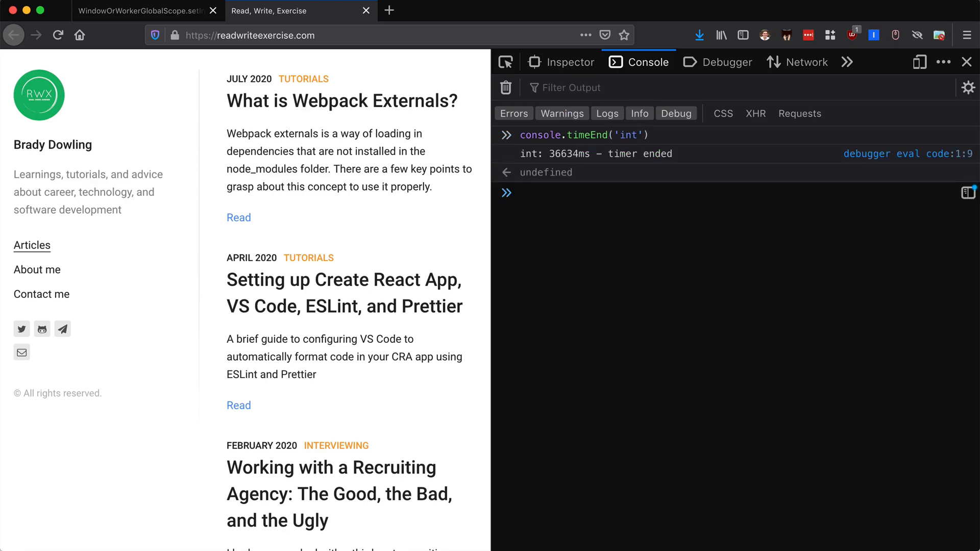
mouse_move(593, 186)
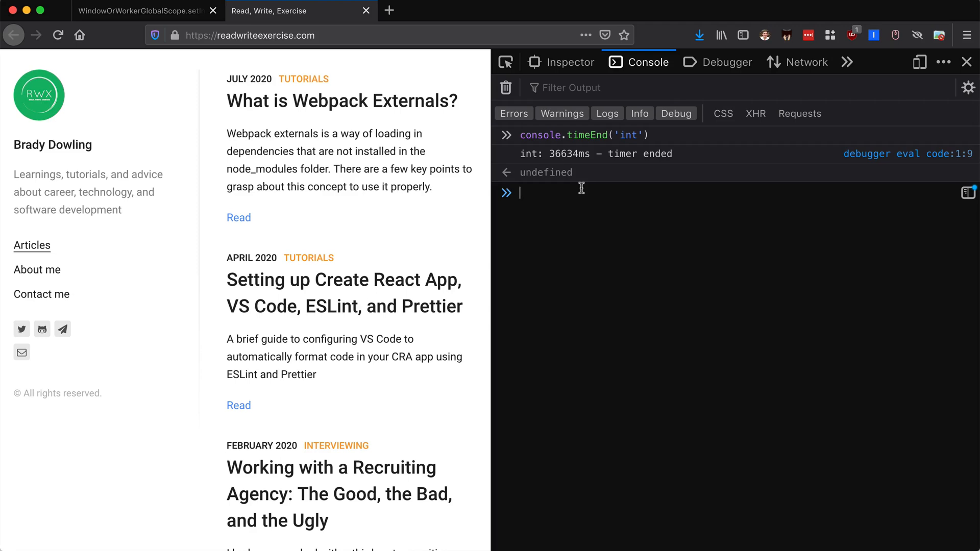
- Clear the console output after ending the 'int' timer at 36634ms
left_click(505, 88)
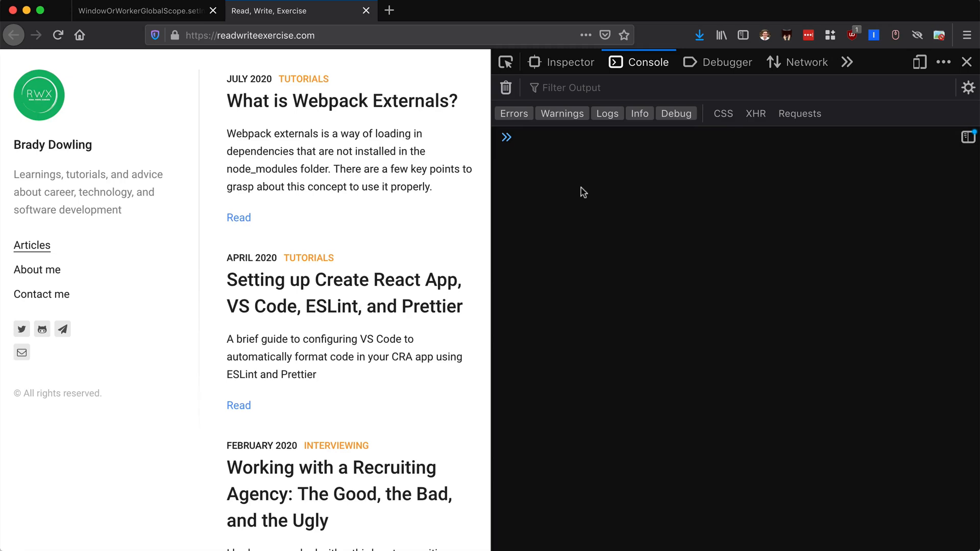
- Declare let counter = 0 and start a console timer labelled 'interval'
type("let counter")
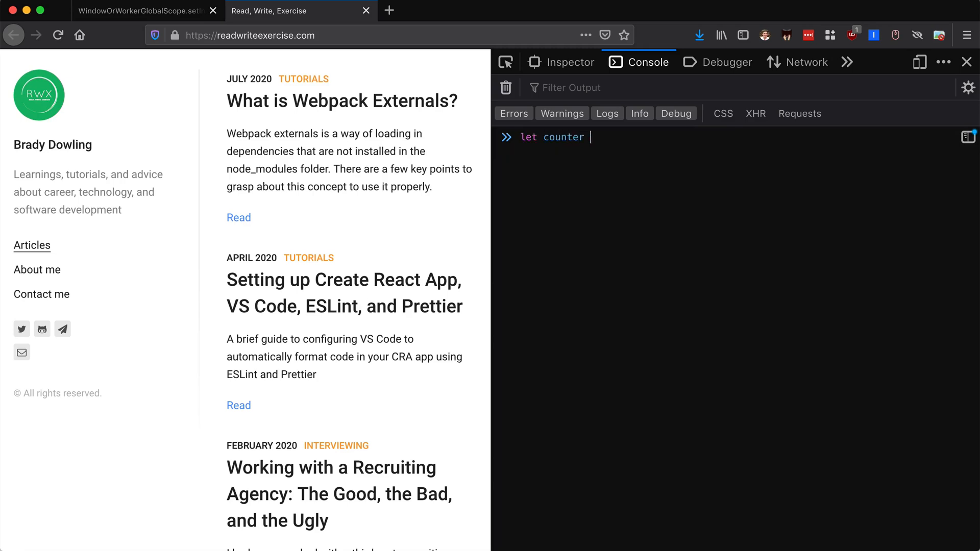
type("= 0")
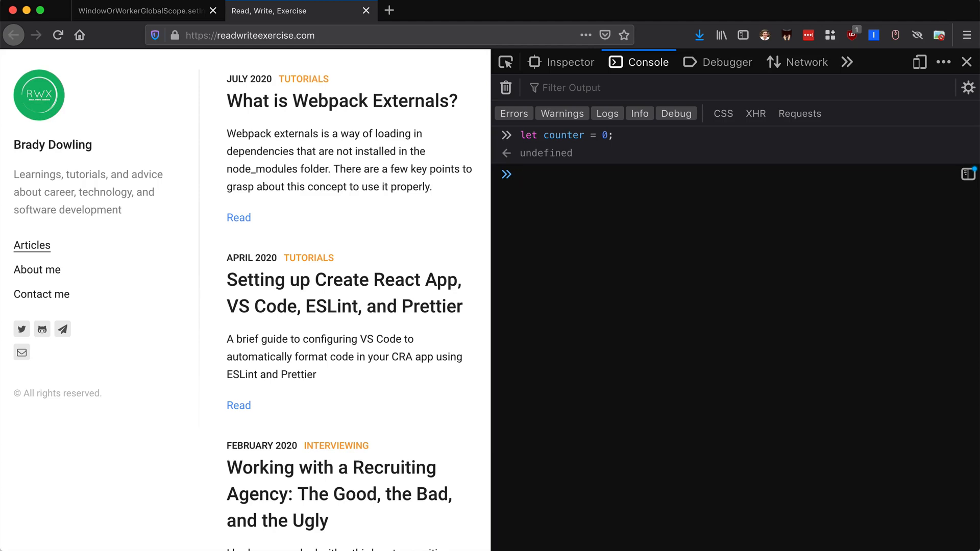
type("console.t")
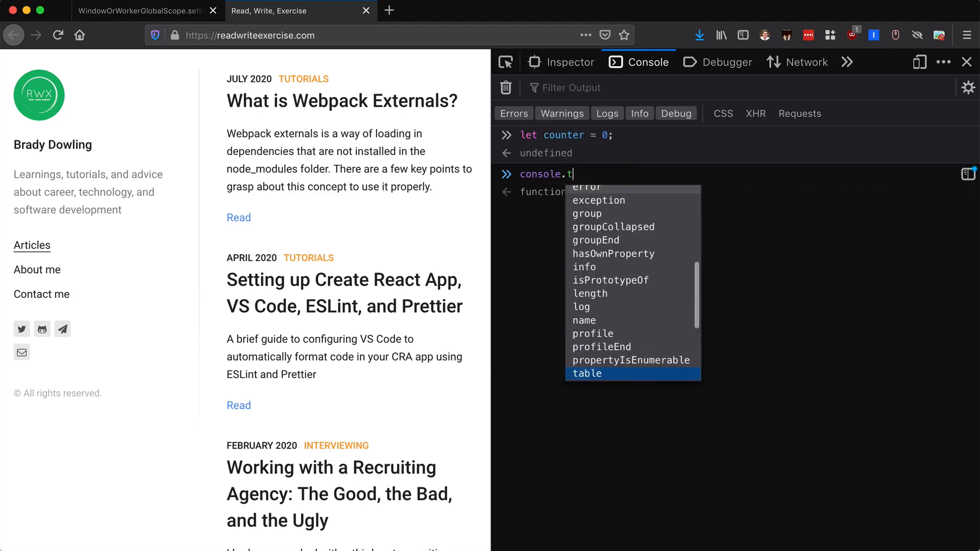
type("ime(")
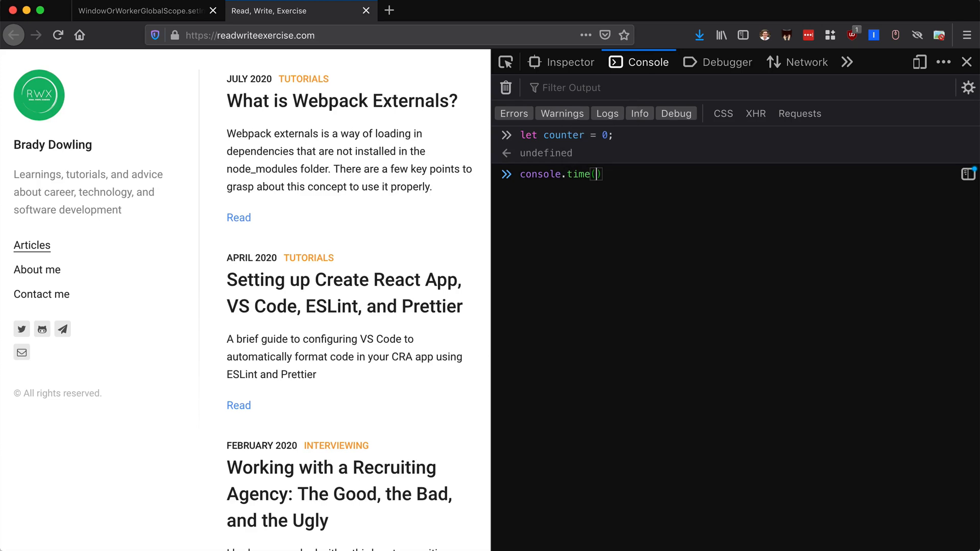
type("''")
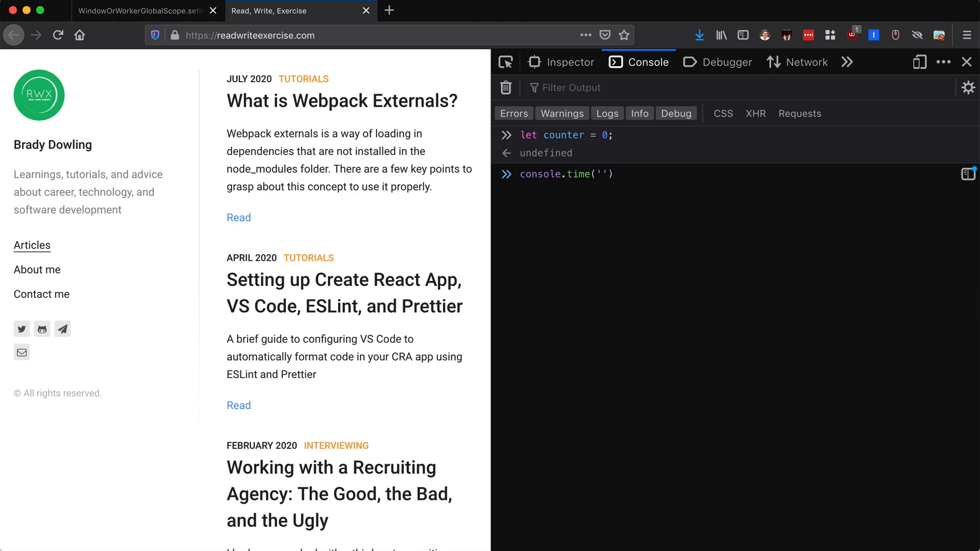
type("int")
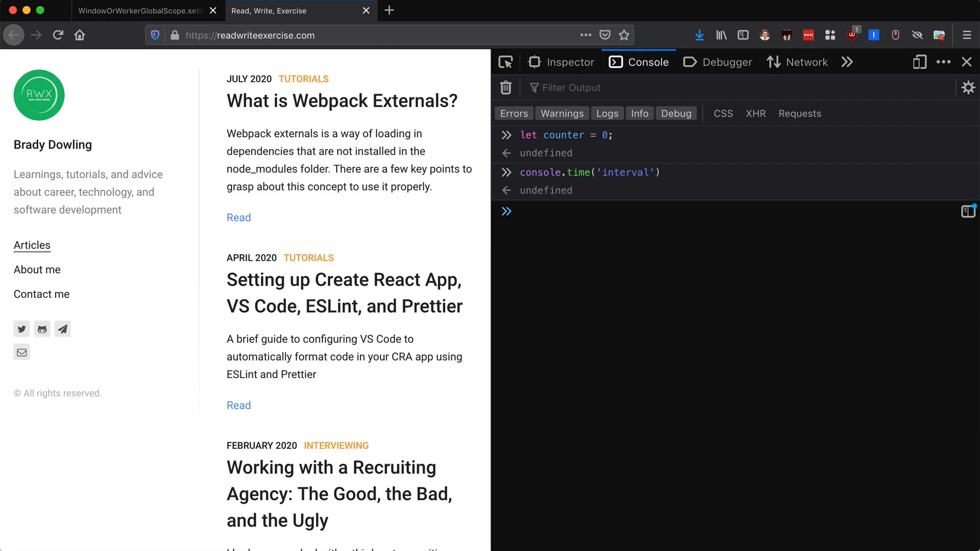
- Run myInterval = setInterval(() => { console.timeLog('interval') }) with no delay
type("let")
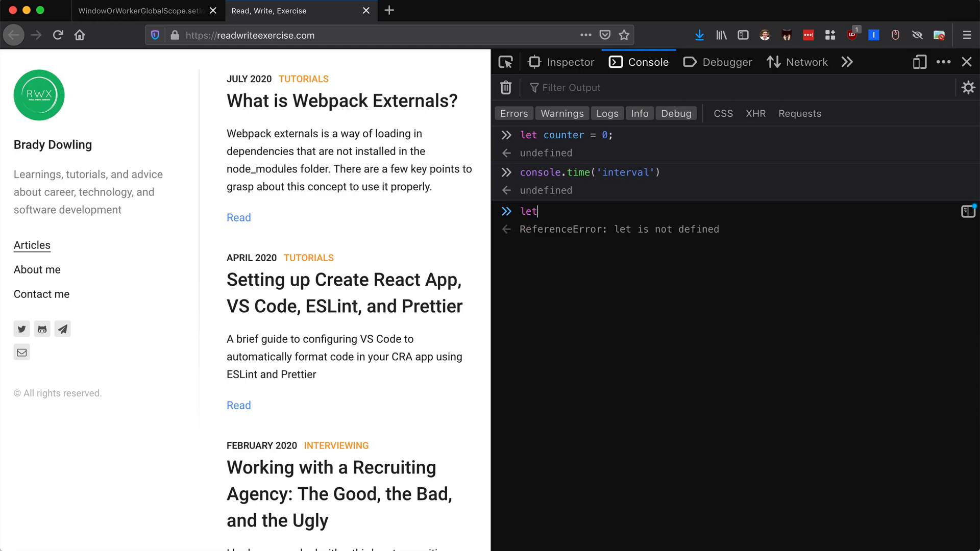
type("myInterval =")
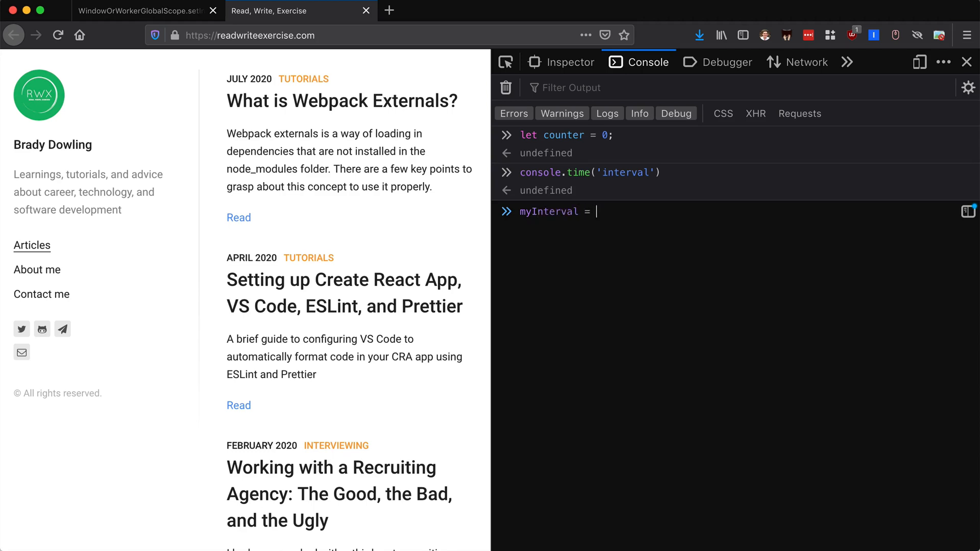
type("setInterval")
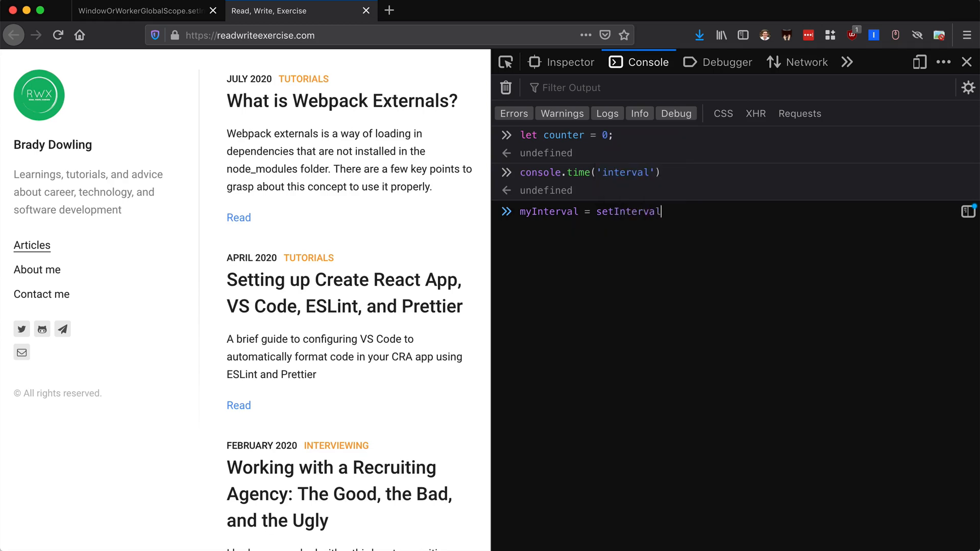
type("()")
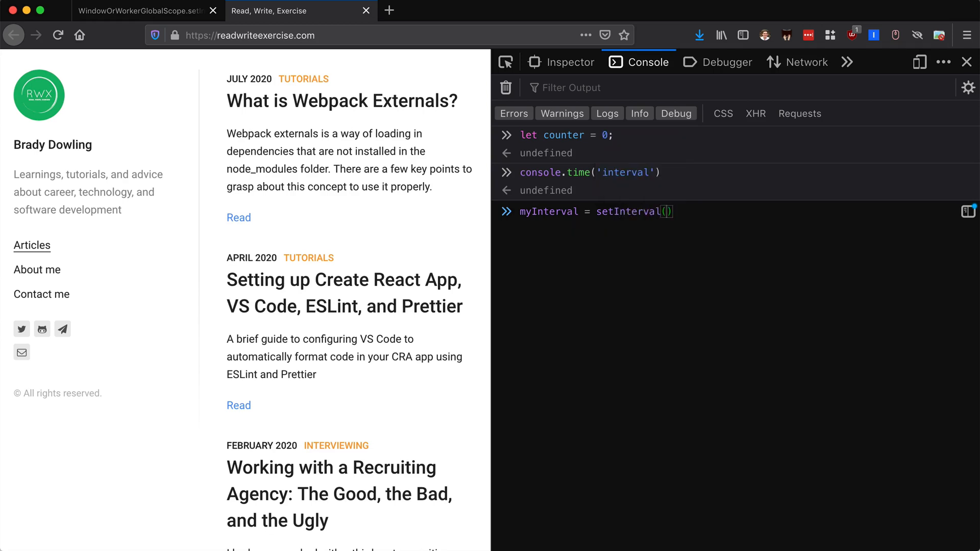
type("() =)")
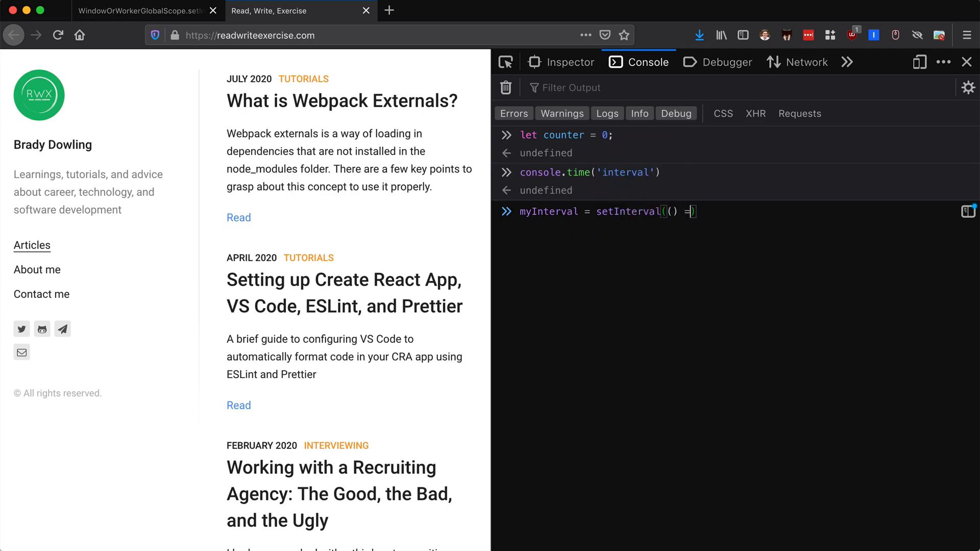
type("> {")
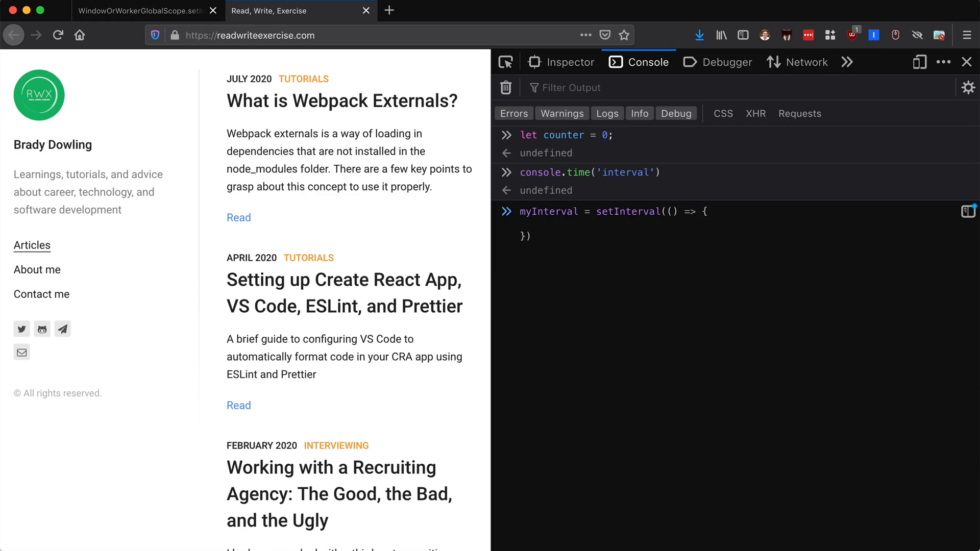
type("console.")
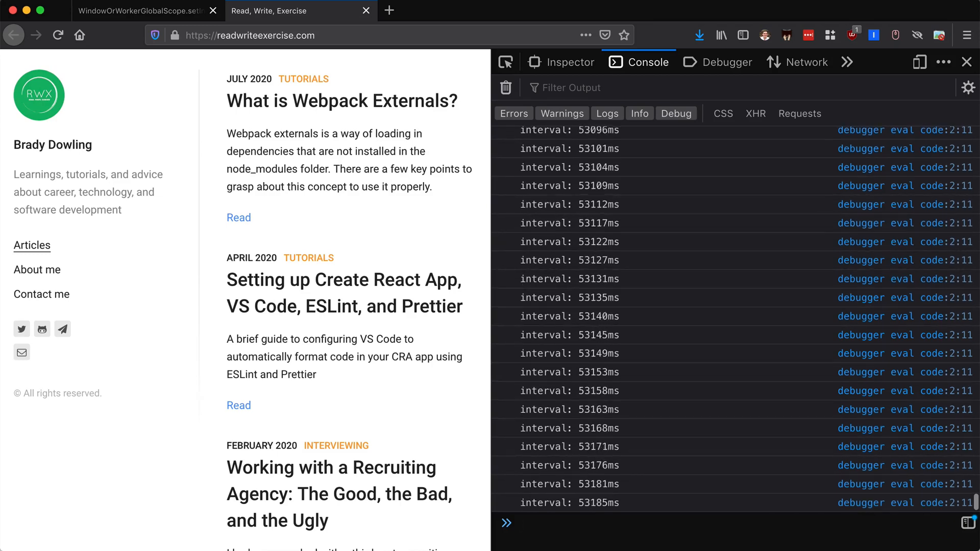
- Stop the zero-delay interval with clearInterval(myInterval), its last log near 60,519 ms
type("clearInterval")
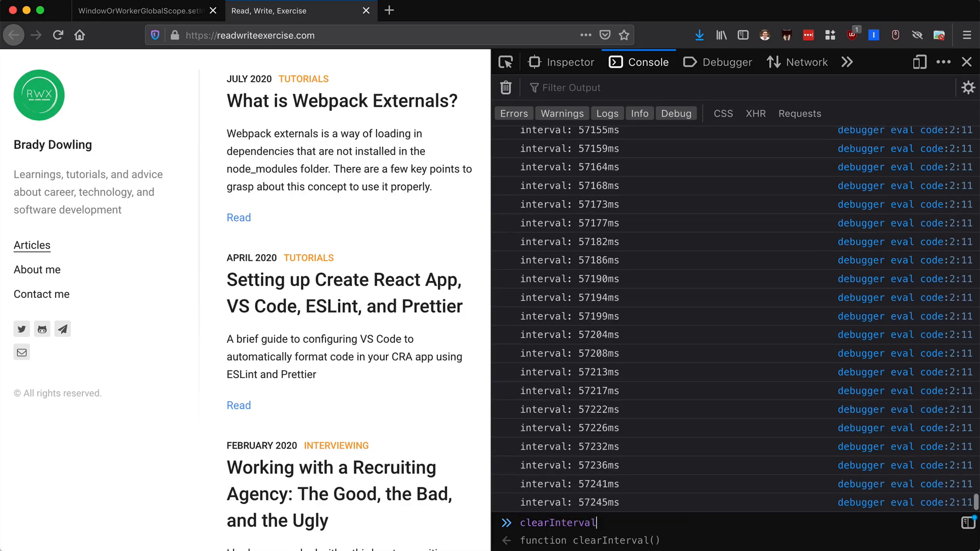
type("(my")
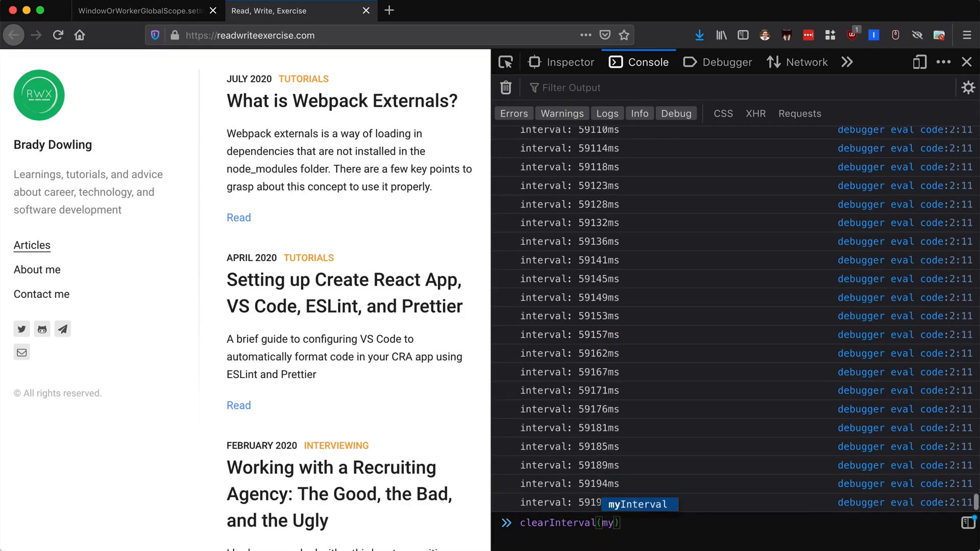
key("Enter")
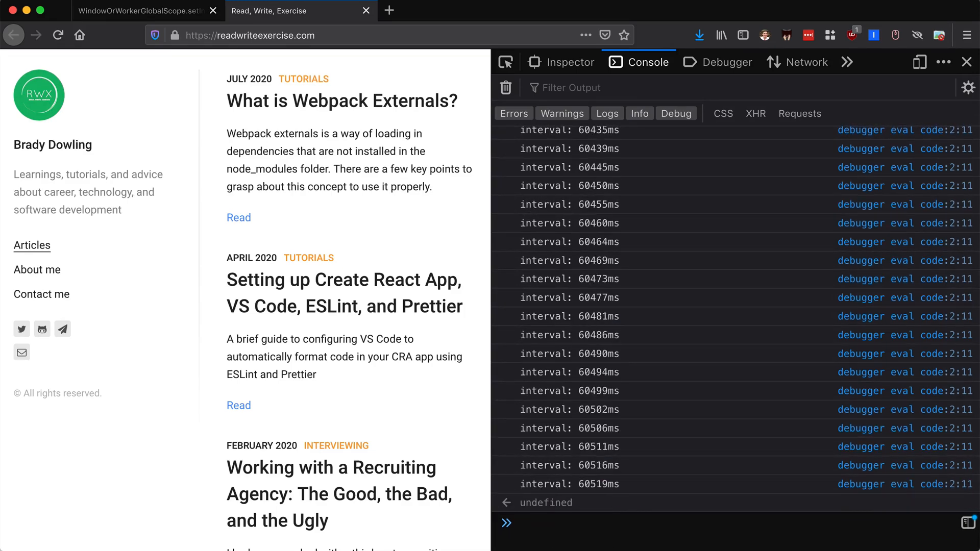
mouse_move(674, 237)
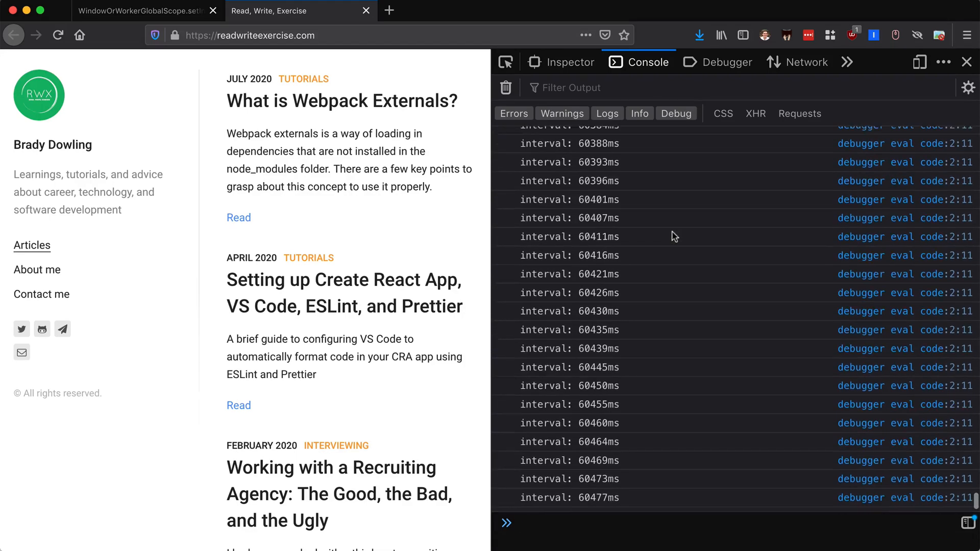
type("clearInterval(myInterval)")
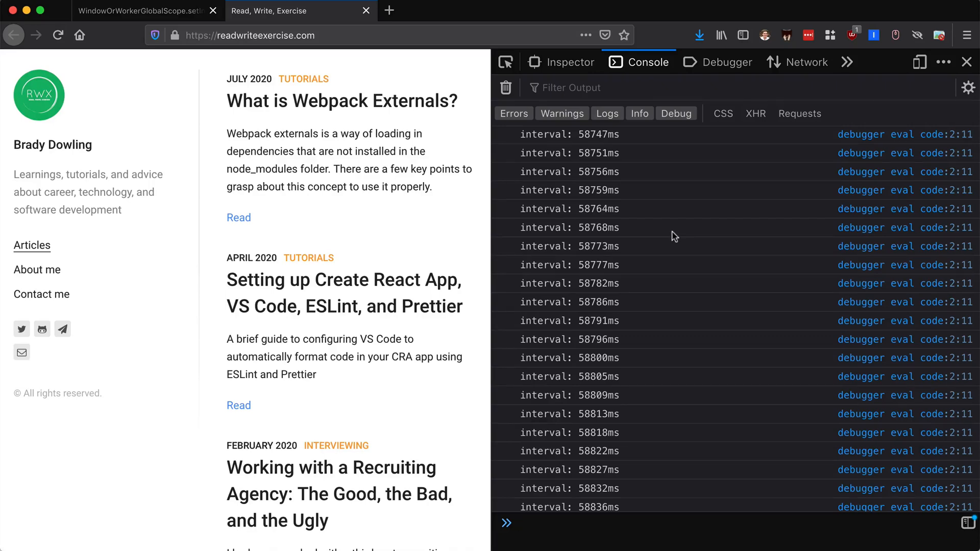
scroll("down", 3)
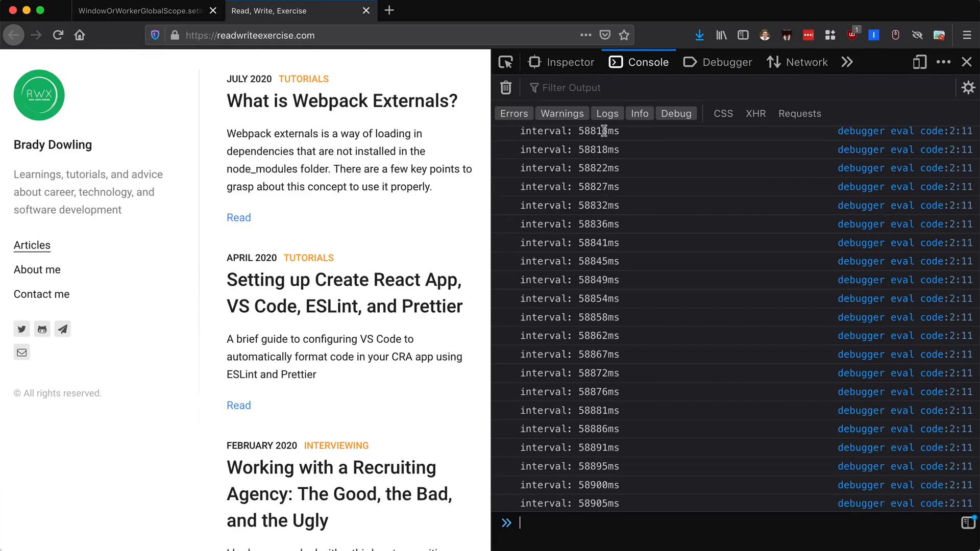
mouse_move(605, 164)
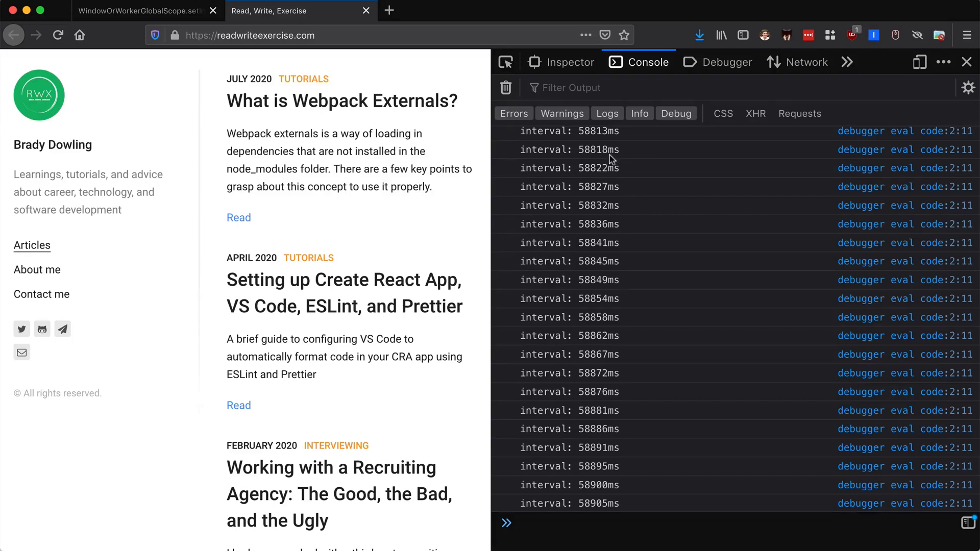
mouse_move(608, 184)
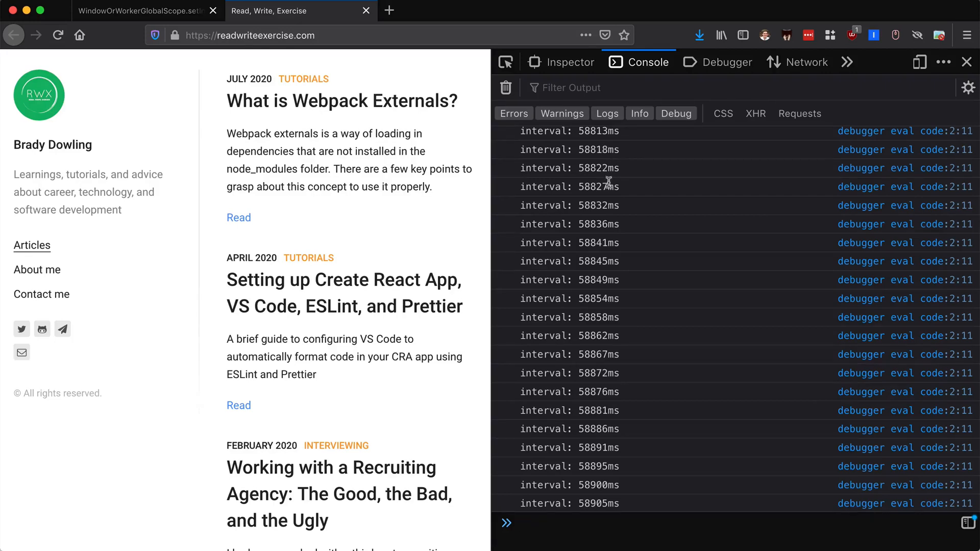
mouse_move(615, 205)
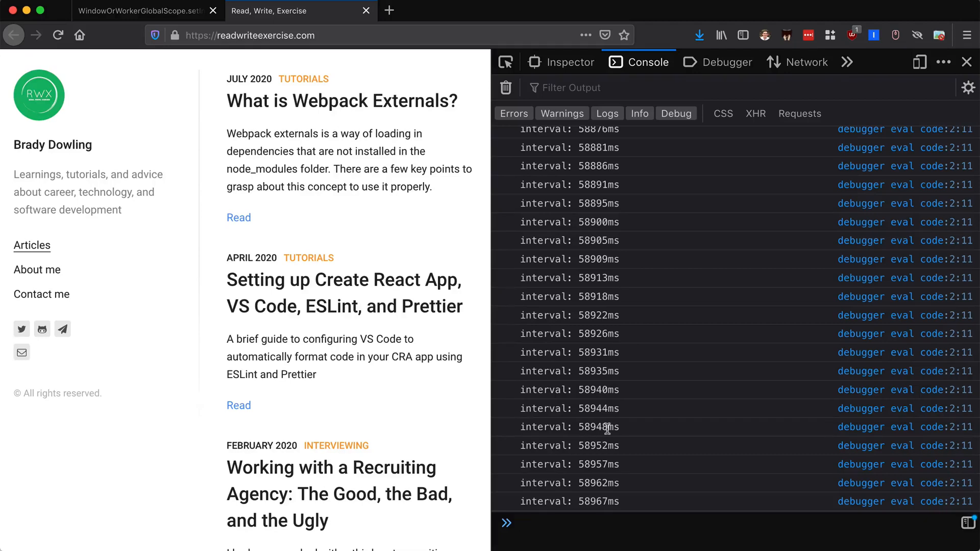
mouse_move(610, 365)
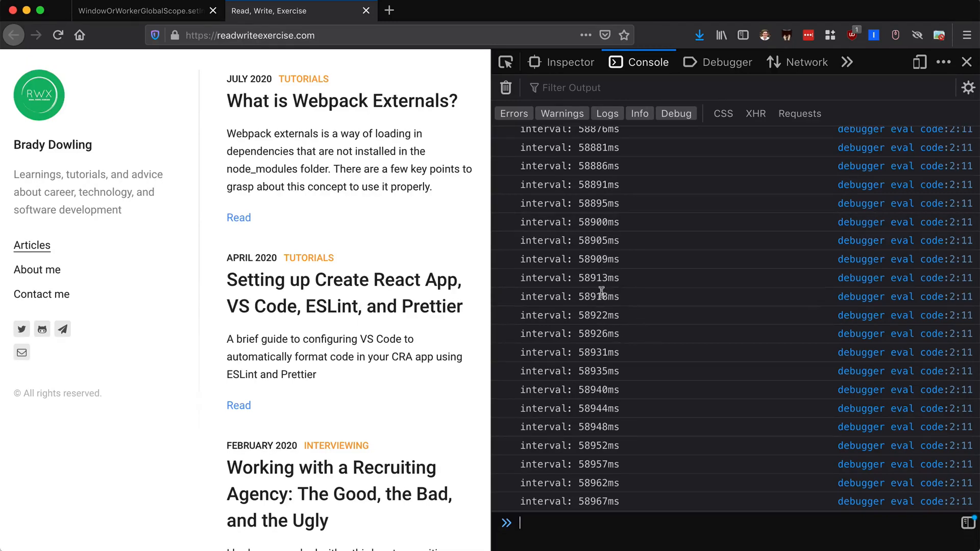
mouse_move(649, 262)
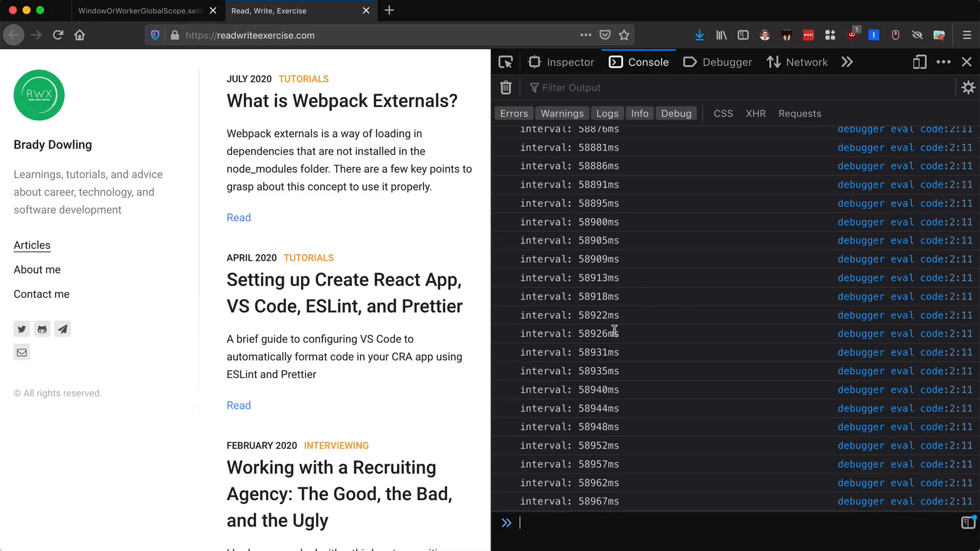
mouse_move(601, 295)
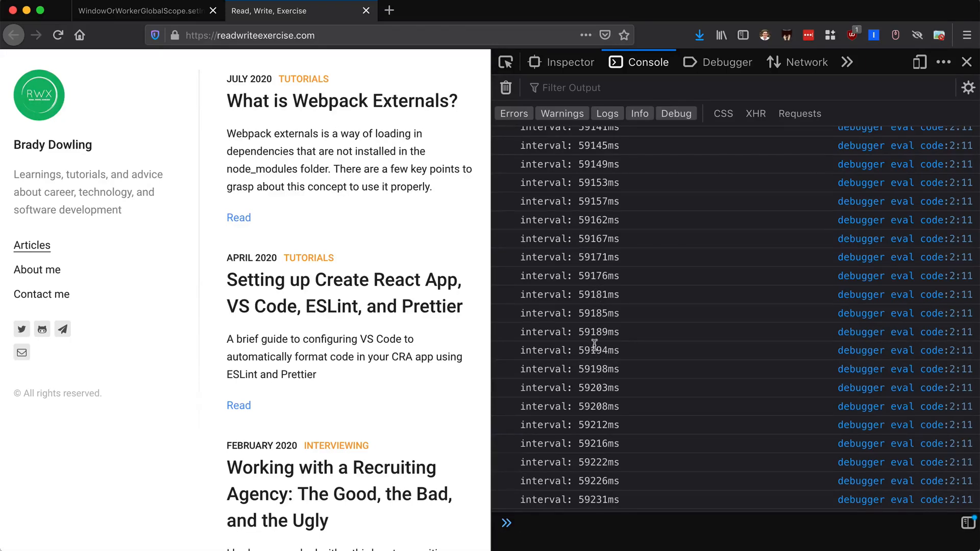
mouse_move(610, 348)
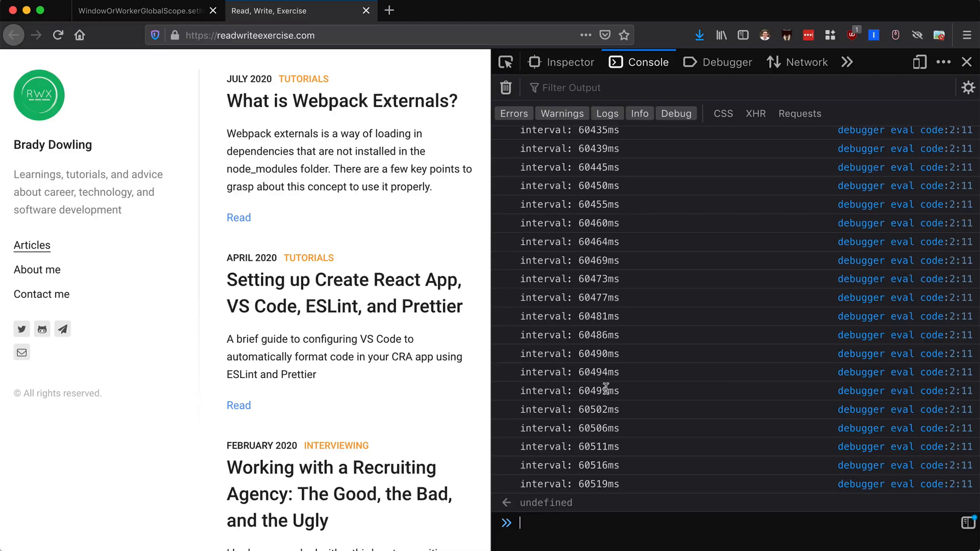
mouse_move(543, 519)
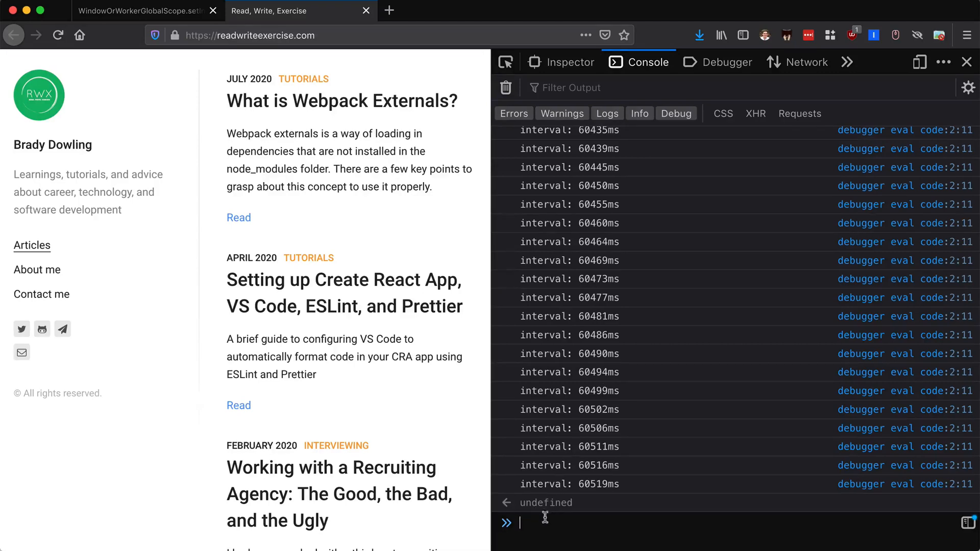
mouse_move(559, 526)
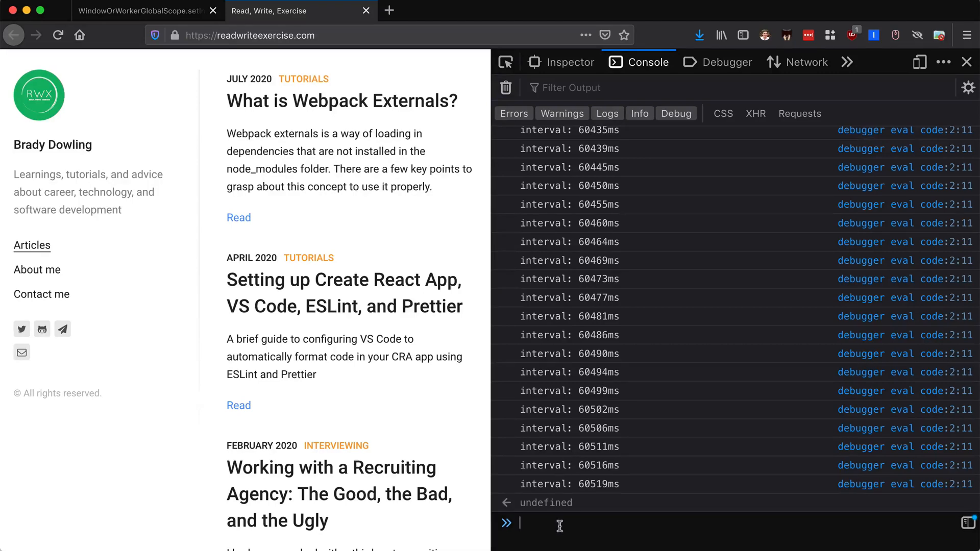